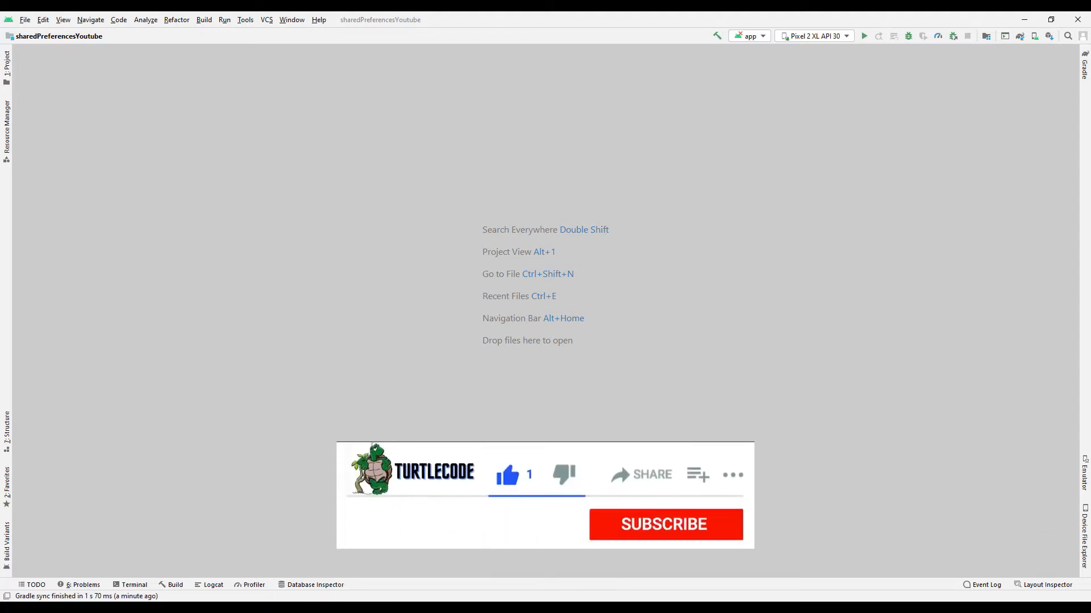
Bring up the File > New choices in the sharedPreferencesYoutube project
left_click(662, 525)
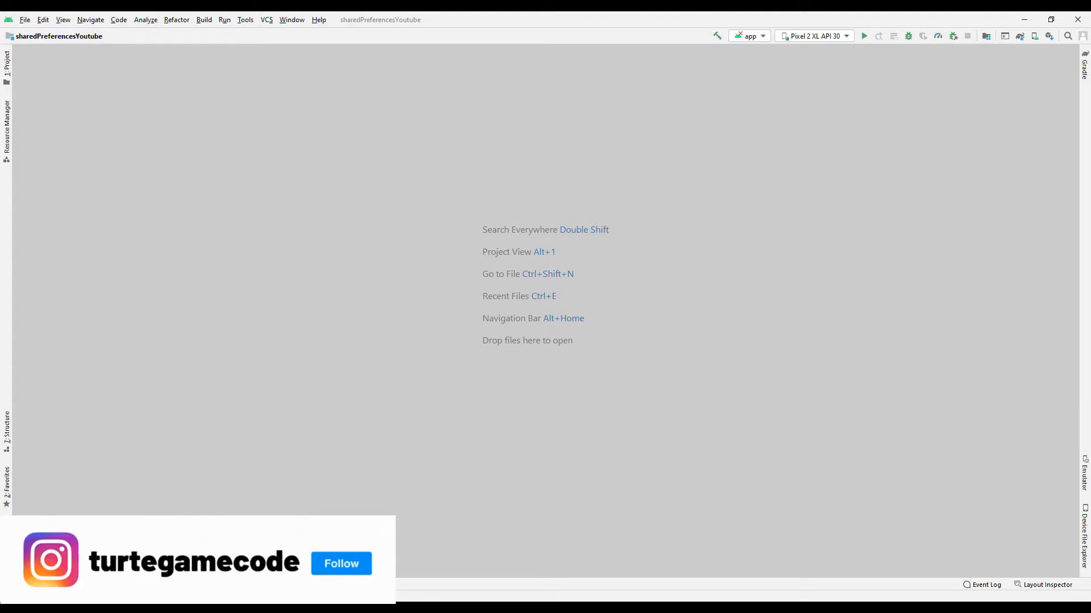
left_click(24, 19)
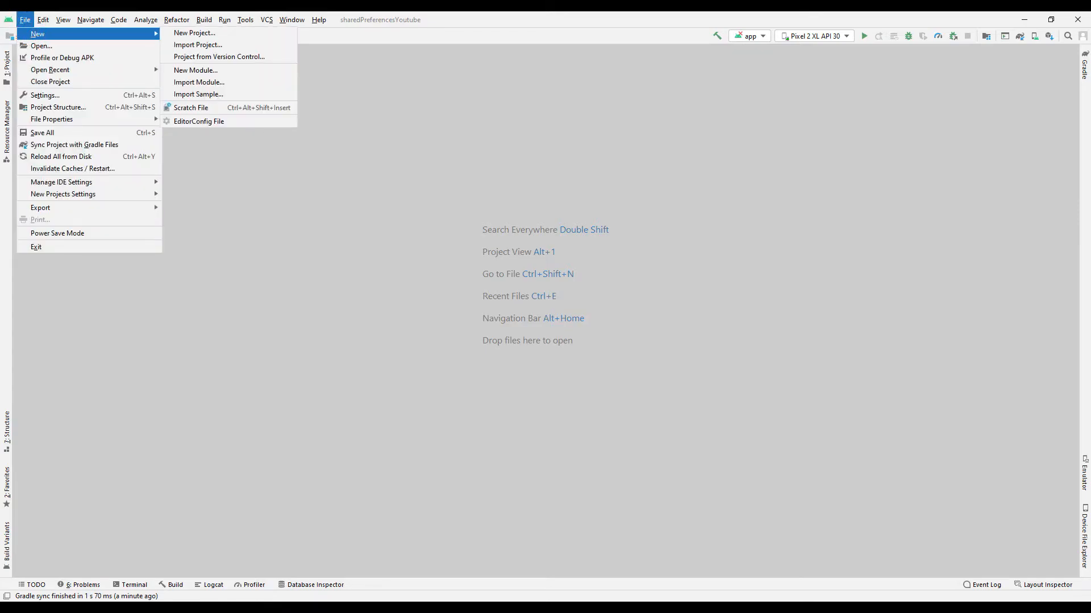
Create a new Kotlin Empty Activity project with minimum SDK API 23
left_click(194, 33)
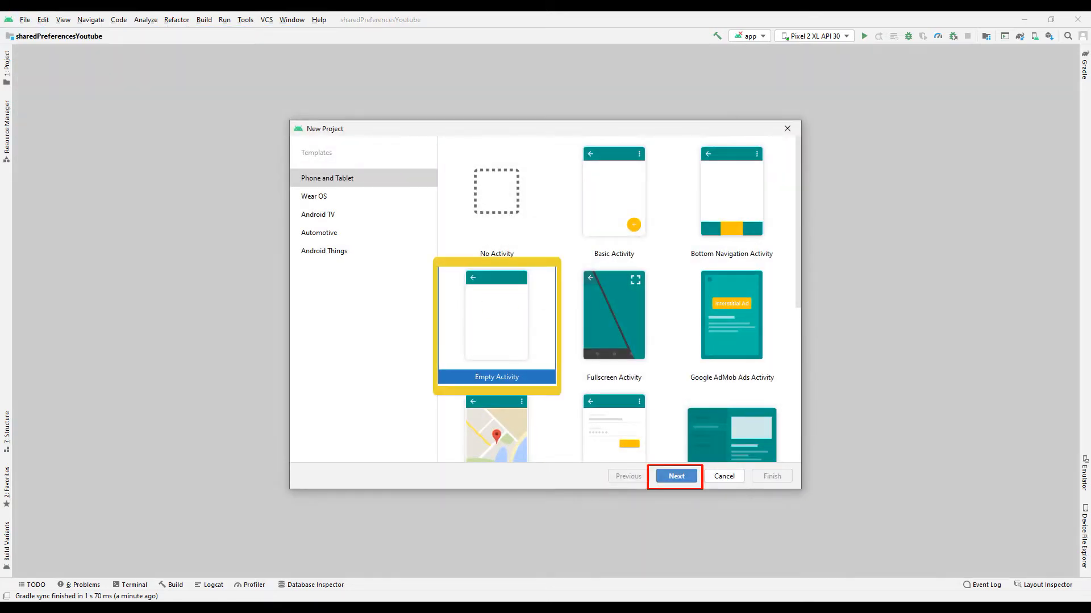
left_click(673, 476)
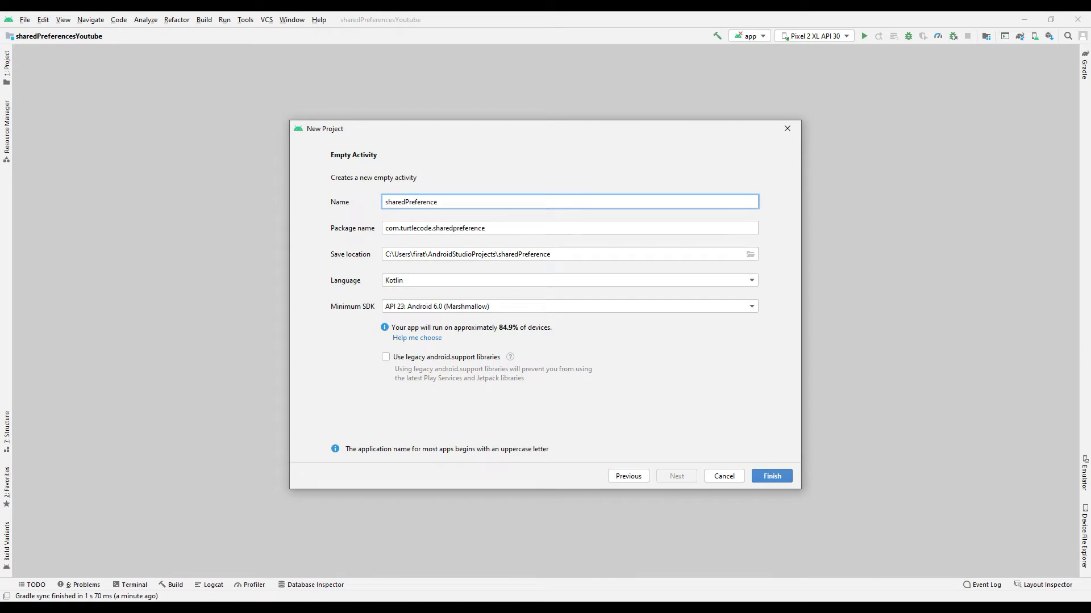
left_click(770, 476)
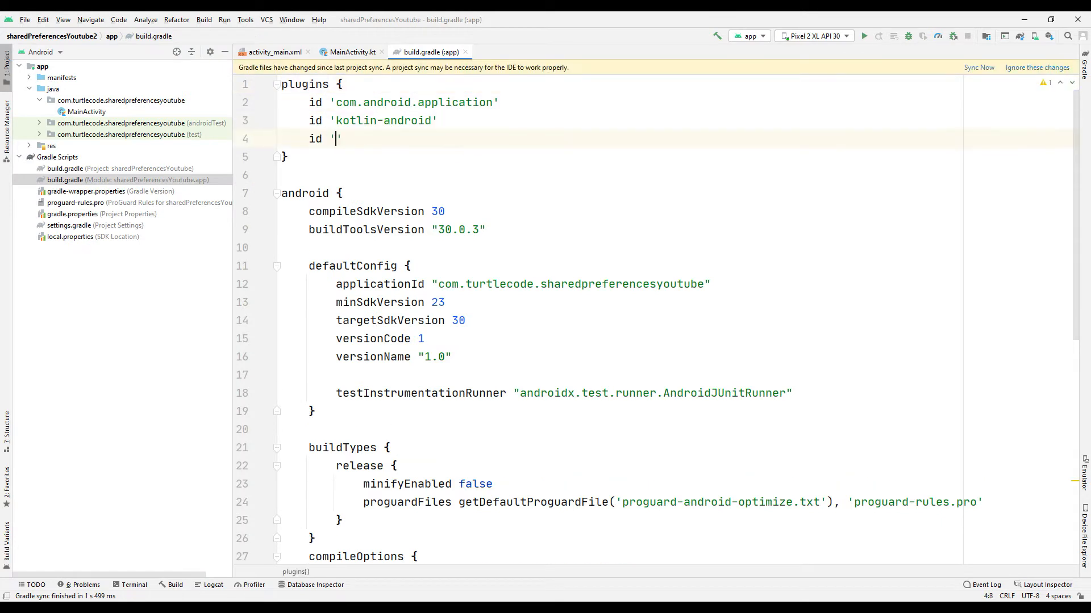
Add the 'kotlin-android-extensions' plugin to app build.gradle, sync Gradle, and go to MainActivity.kt
type("kotlin-android-e")
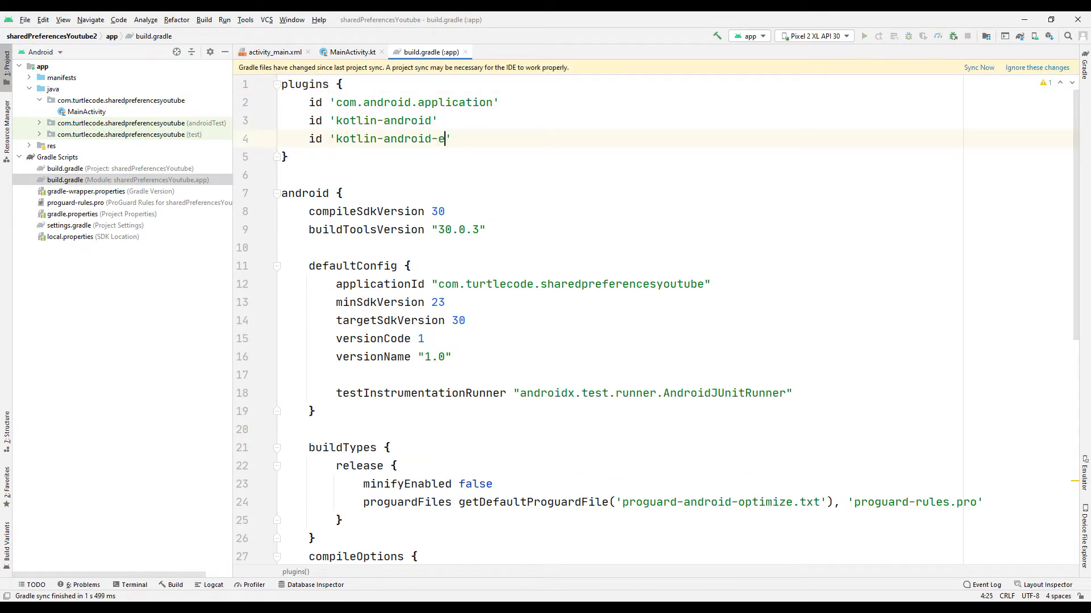
type("xtensions")
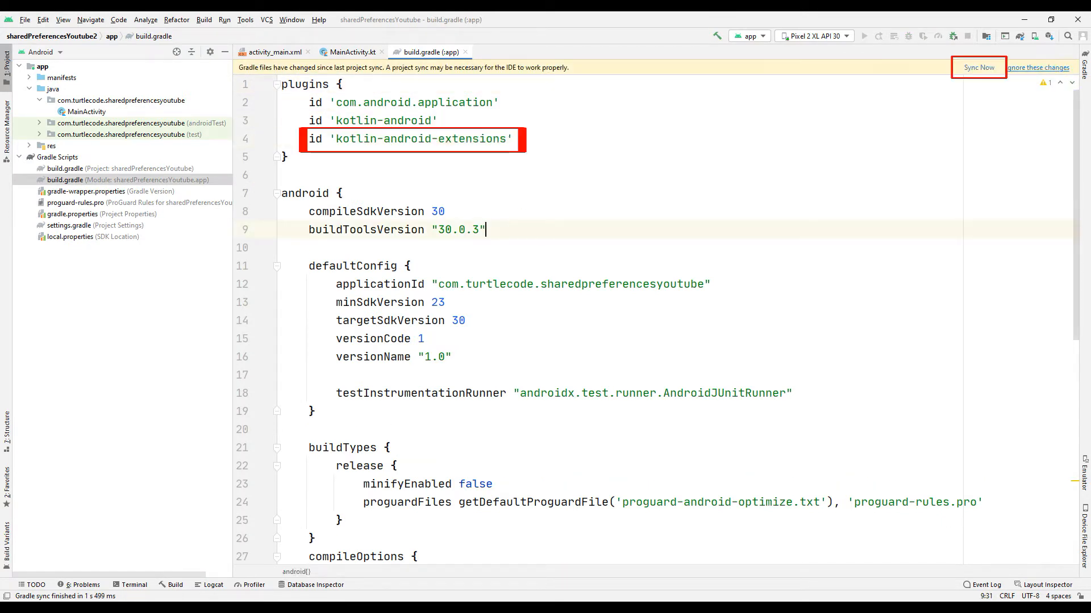
left_click(977, 67)
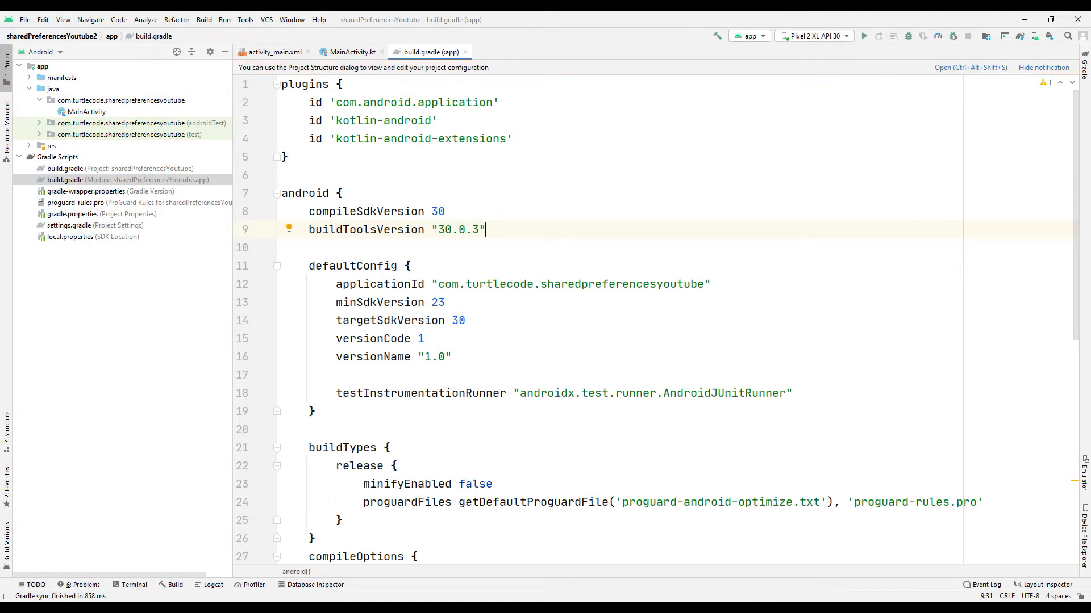
left_click(352, 51)
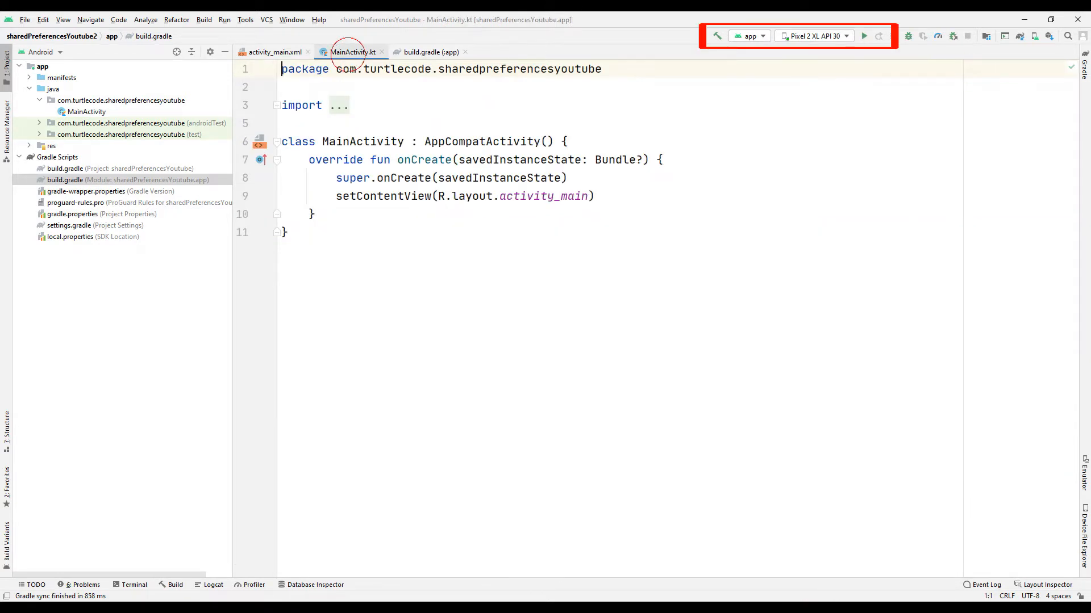
Run the starter app on the Pixel 2 XL emulator, then go to activity_main.xml
left_click(864, 35)
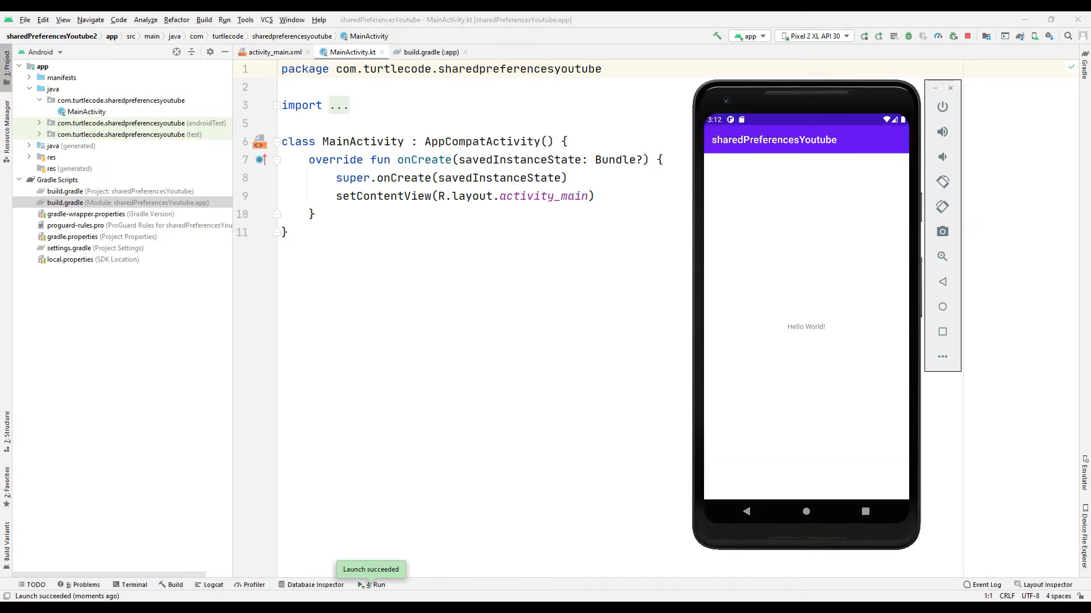
left_click(271, 51)
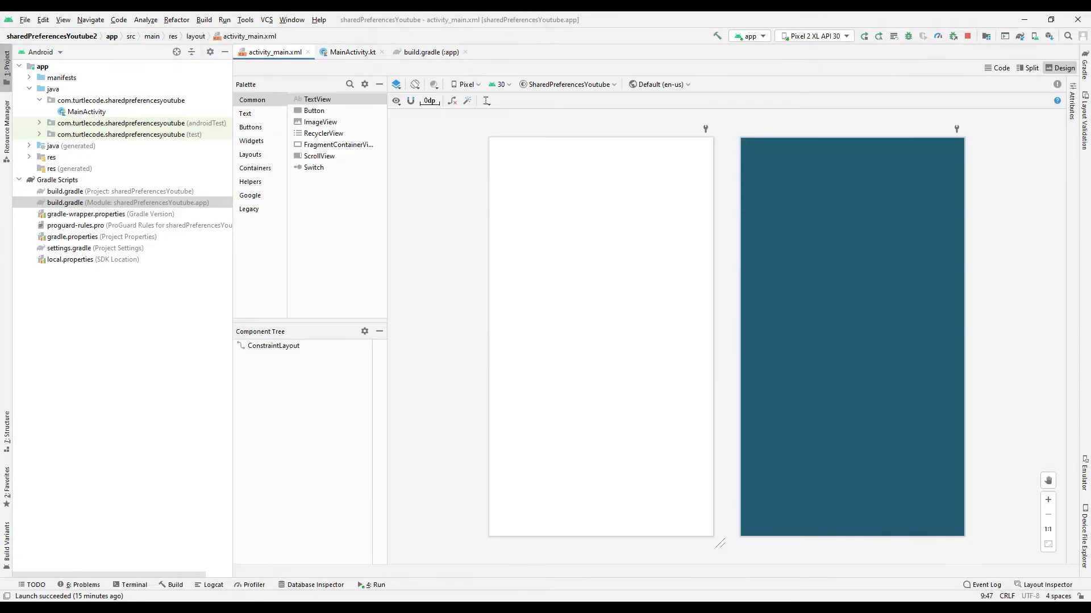
Enable Show System UI in the layout preview's view options
left_click(396, 101)
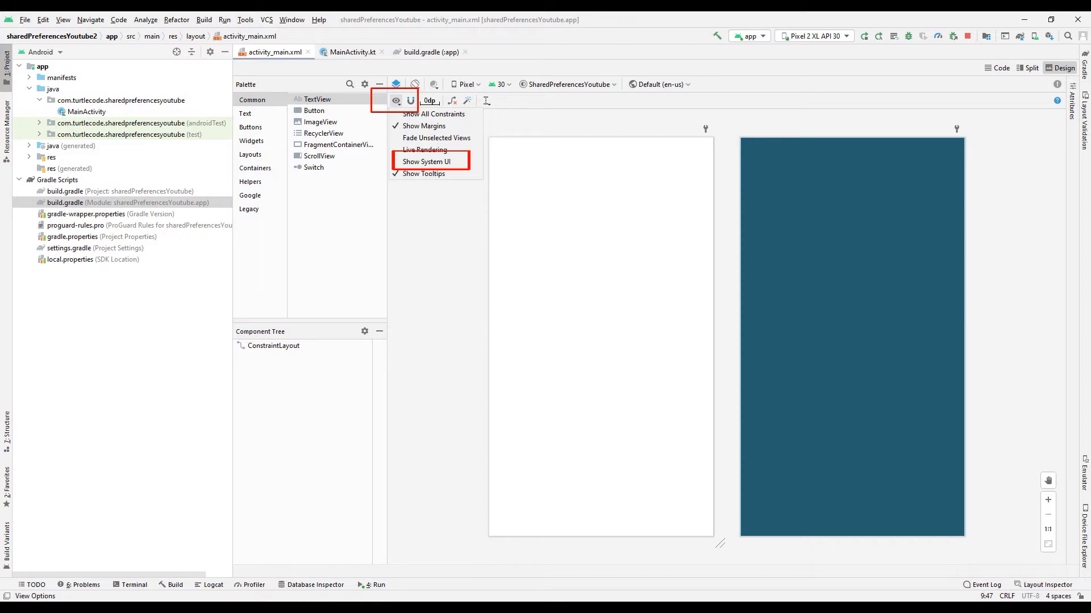
left_click(426, 160)
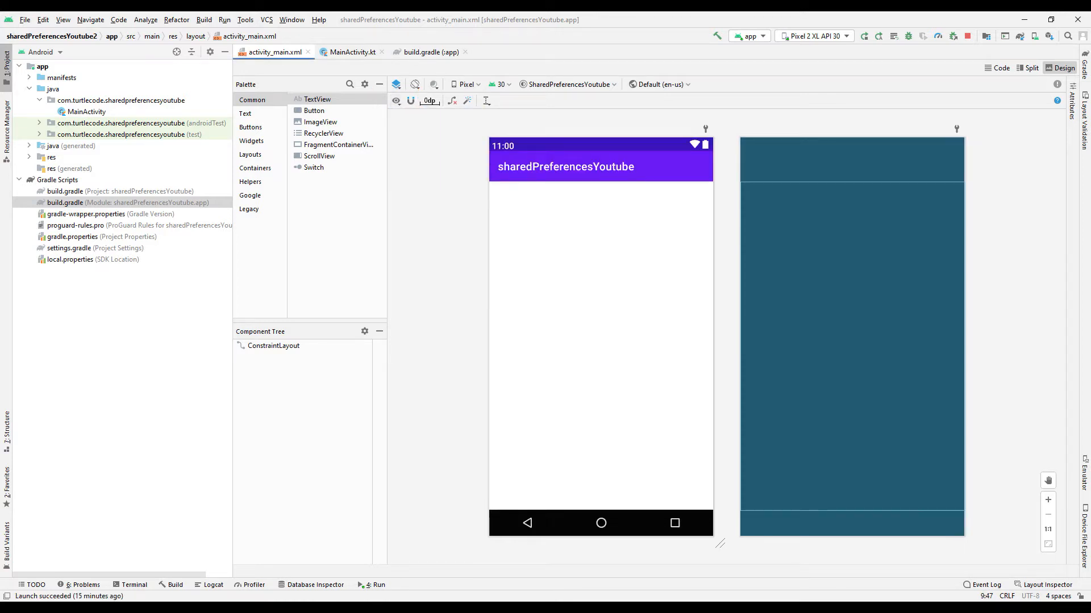
Add a centred Plain Text input with no default text and the hint Username
left_click(246, 112)
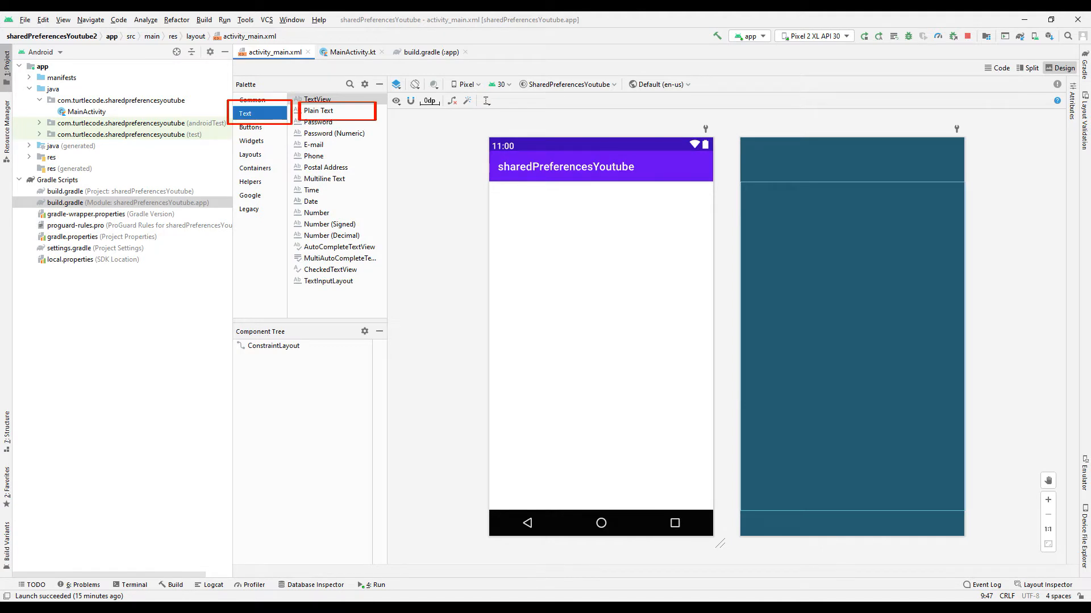
left_click_drag(318, 111, 600, 271)
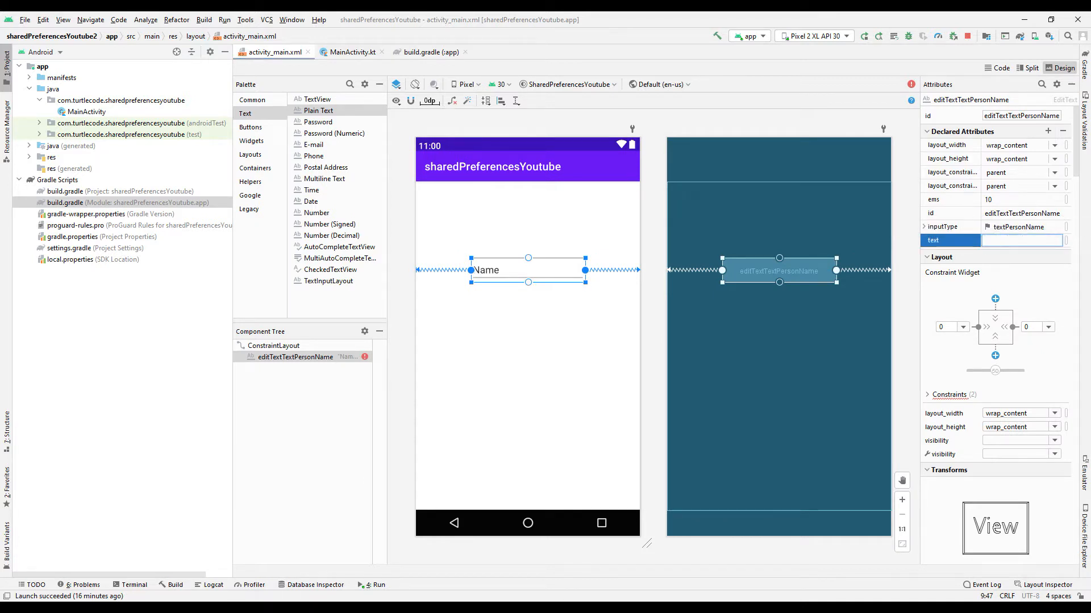
type("hin")
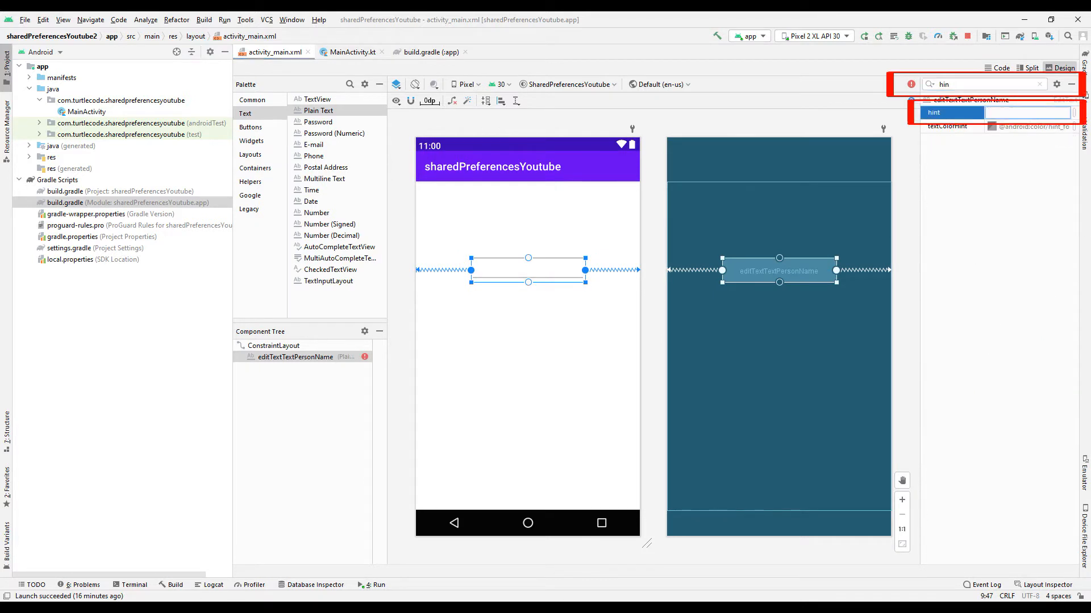
type("Username")
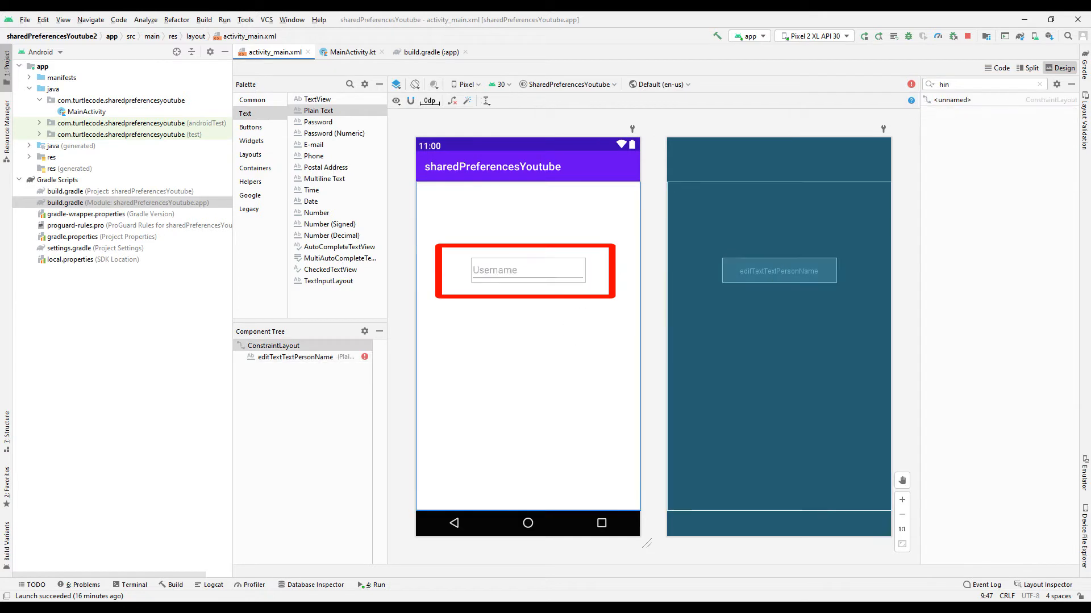
Rename the text field's id to username_text and confirm the refactor
left_click(526, 270)
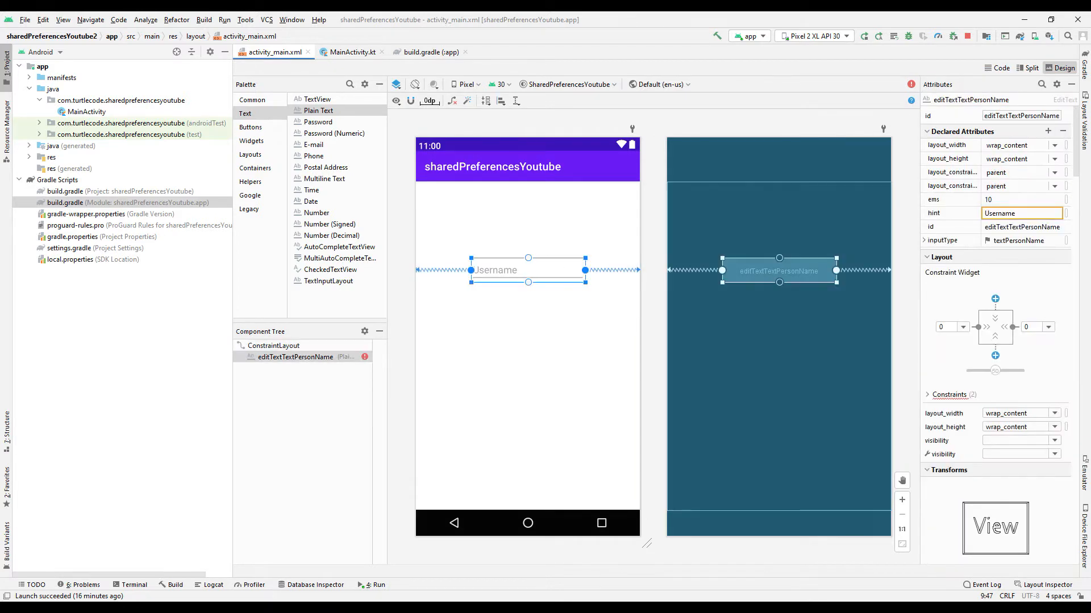
left_click(1021, 116)
type("username_text")
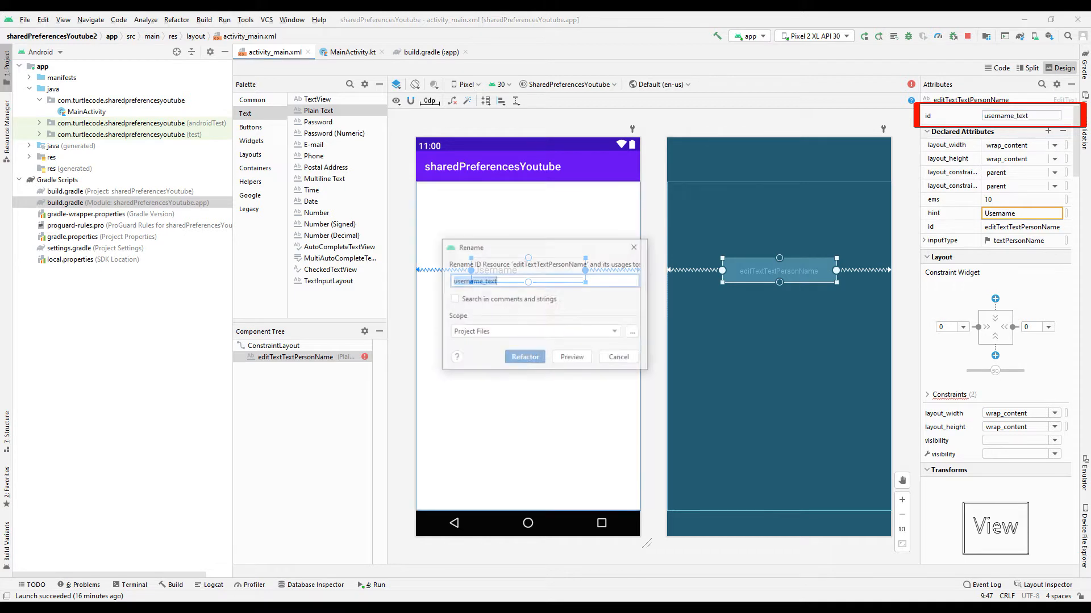
left_click(525, 357)
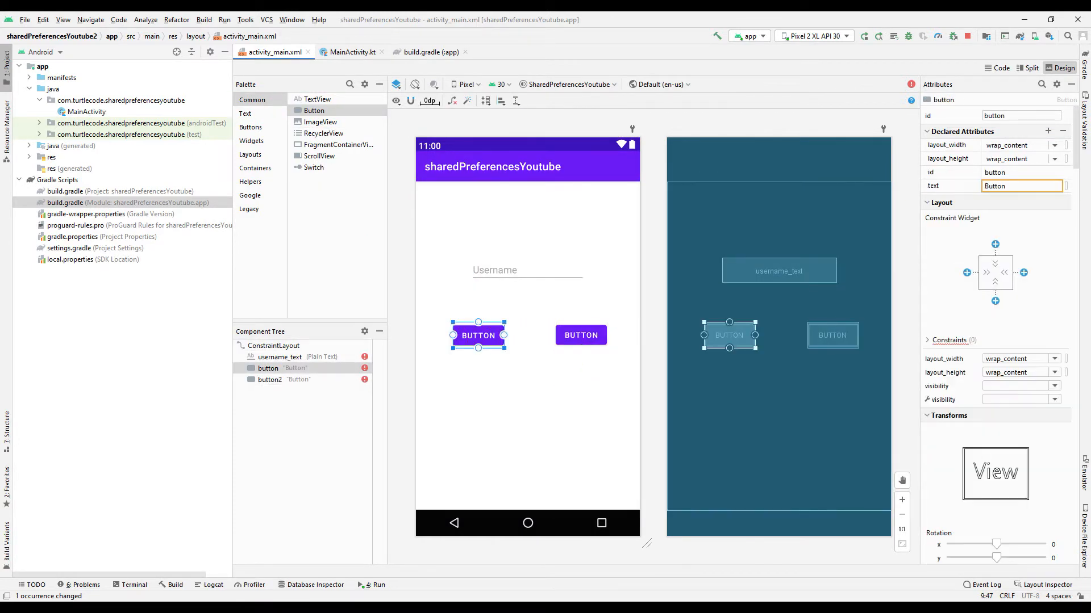
Label the first button Save with onClick handler save_button
type("Save")
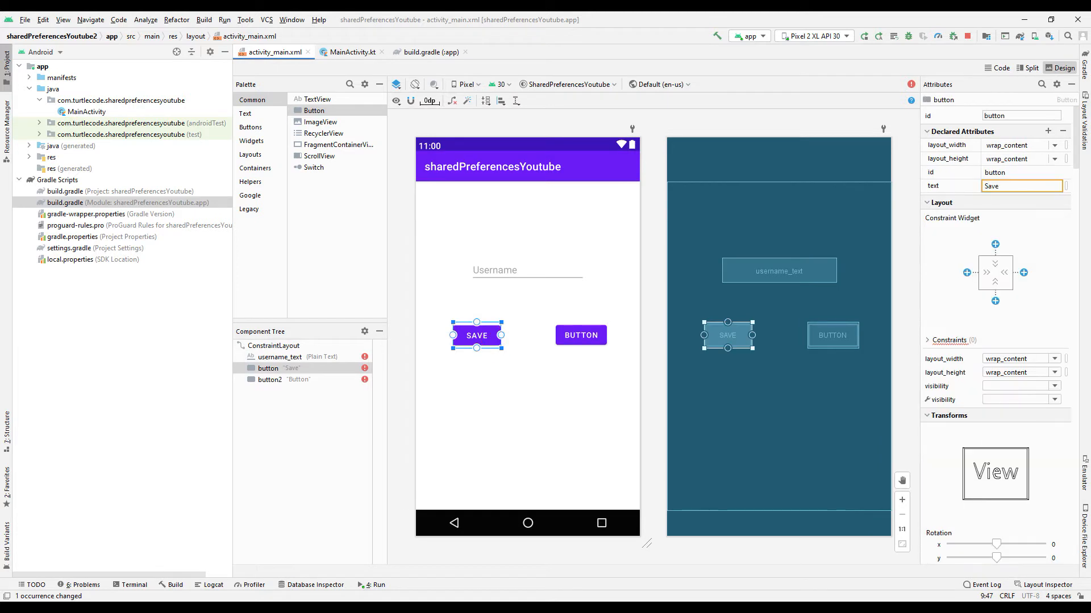
type("oncl")
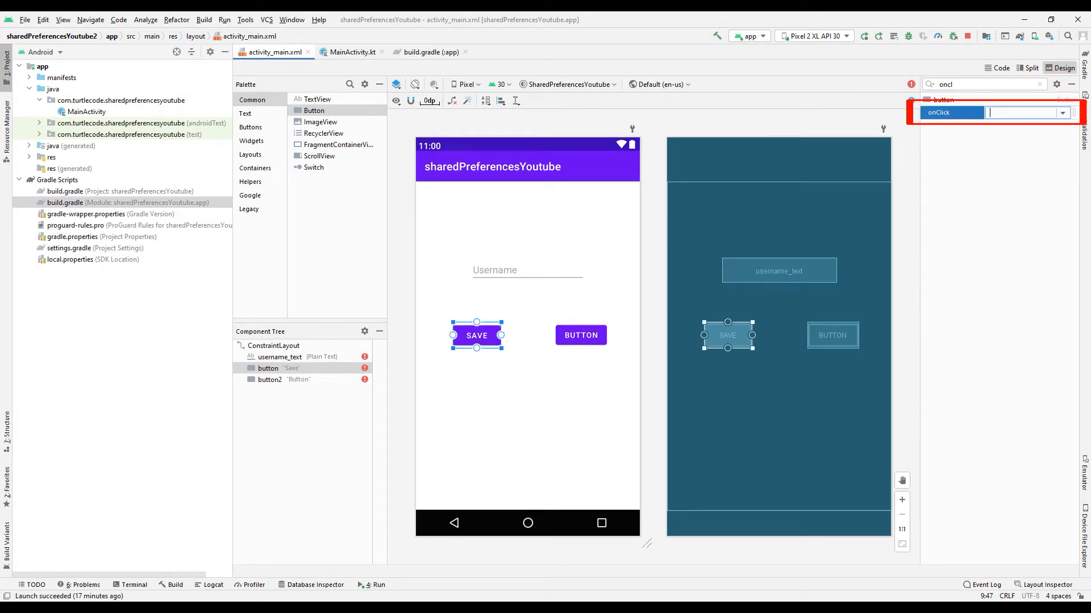
type("save_bu")
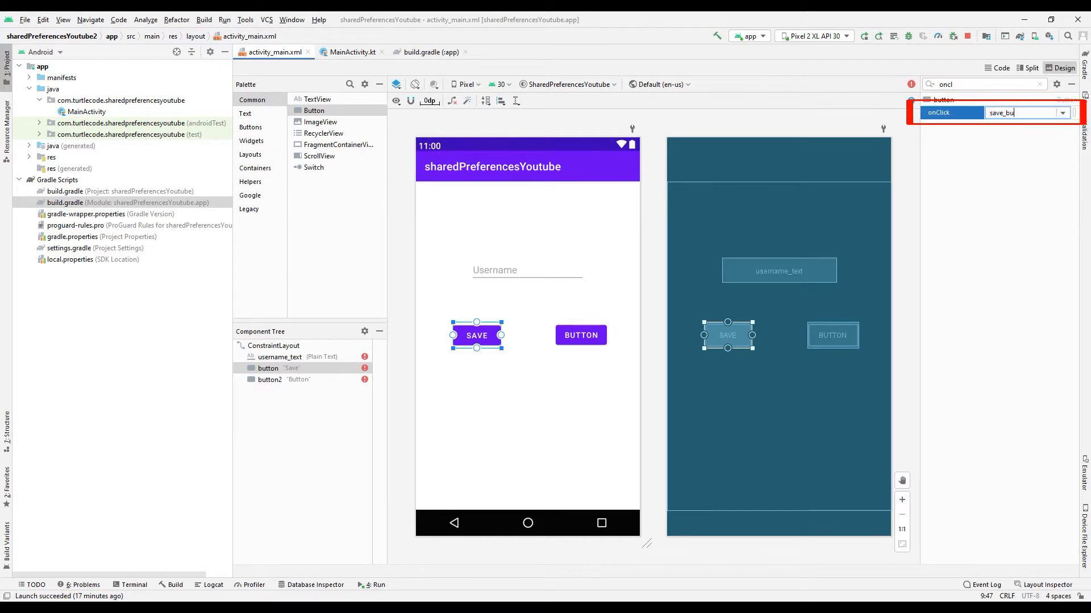
left_click(581, 334)
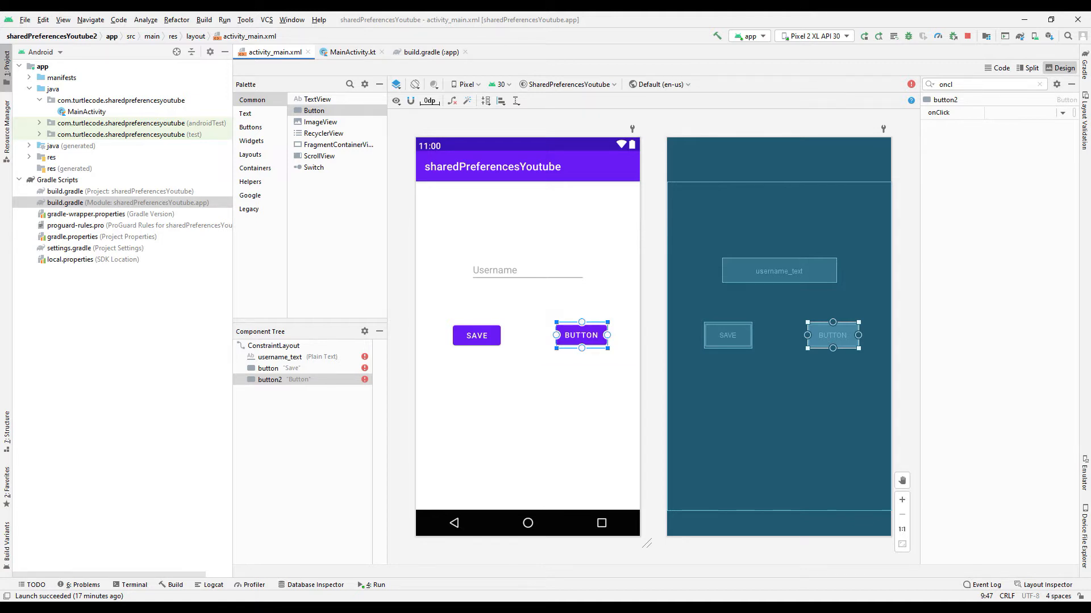
Label the second button Delete with a delete handler and add a TextView below the buttons
type("Dek")
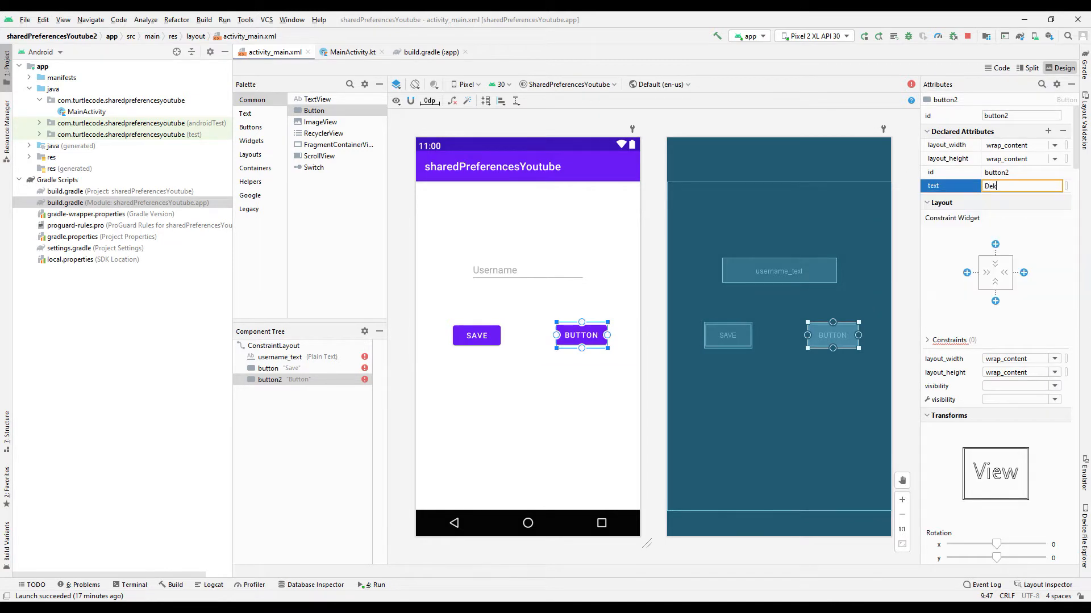
type("Delete")
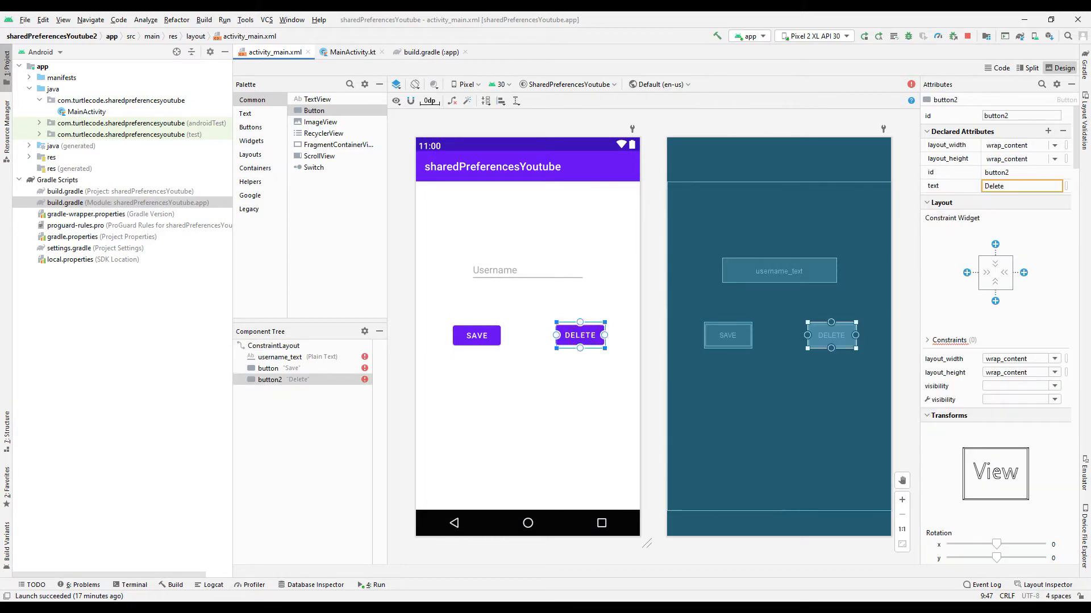
type("del")
type("oncl")
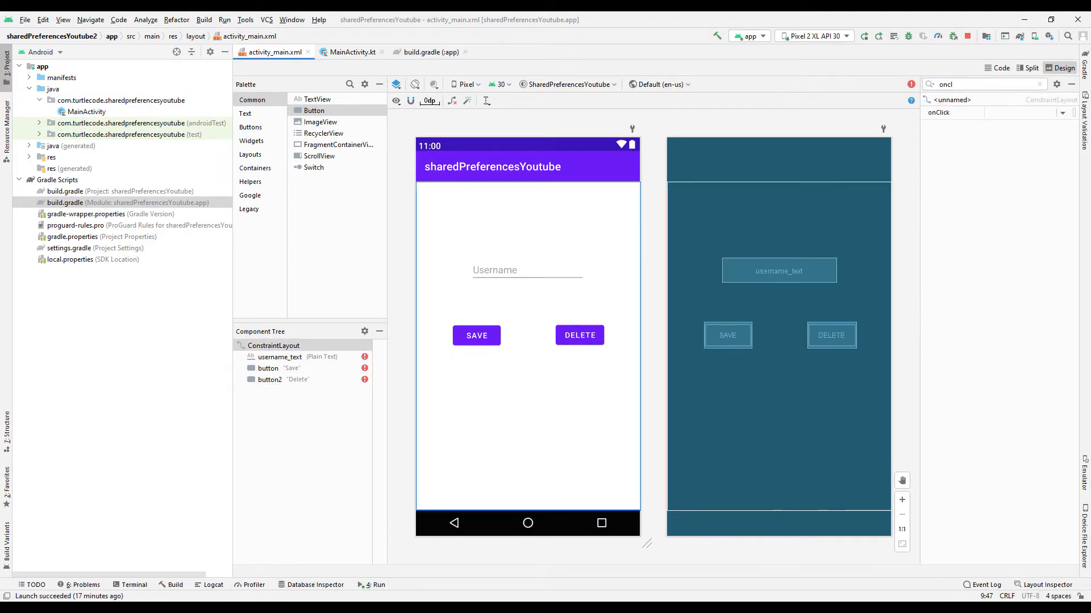
left_click_drag(317, 99, 452, 383)
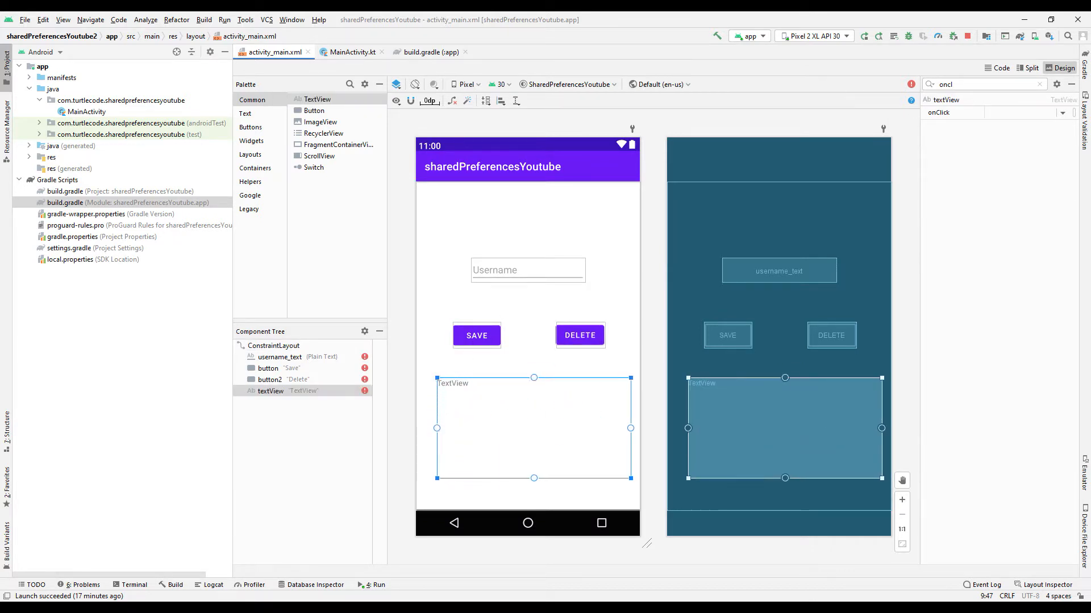
Set the TextView's text to 'Username :' with textSize 34sp, then go to MainActivity.kt
left_click(1037, 84)
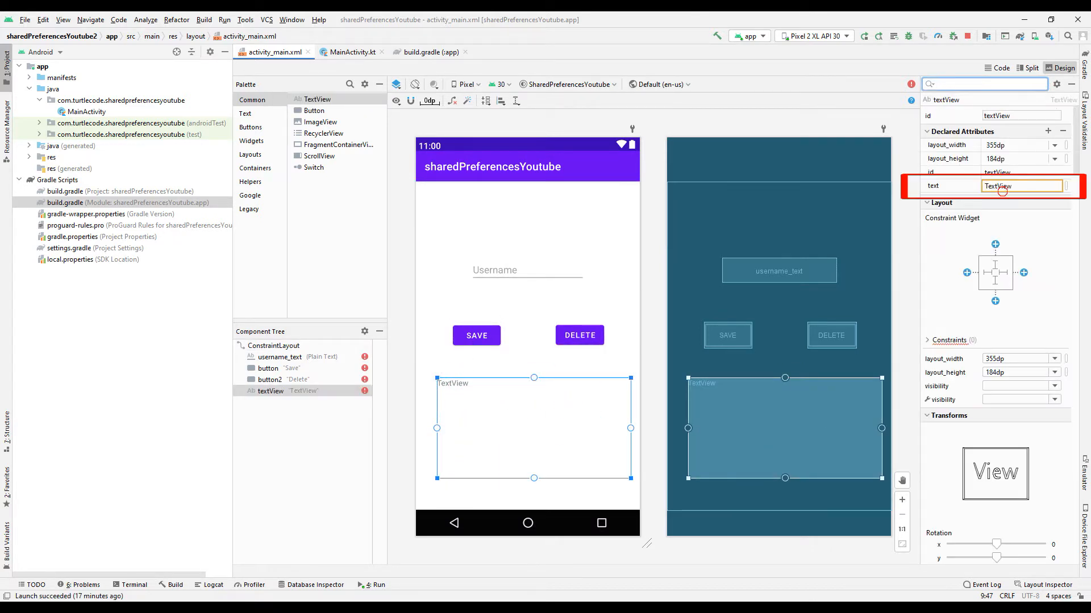
type("Username")
left_click(985, 84)
type("texs")
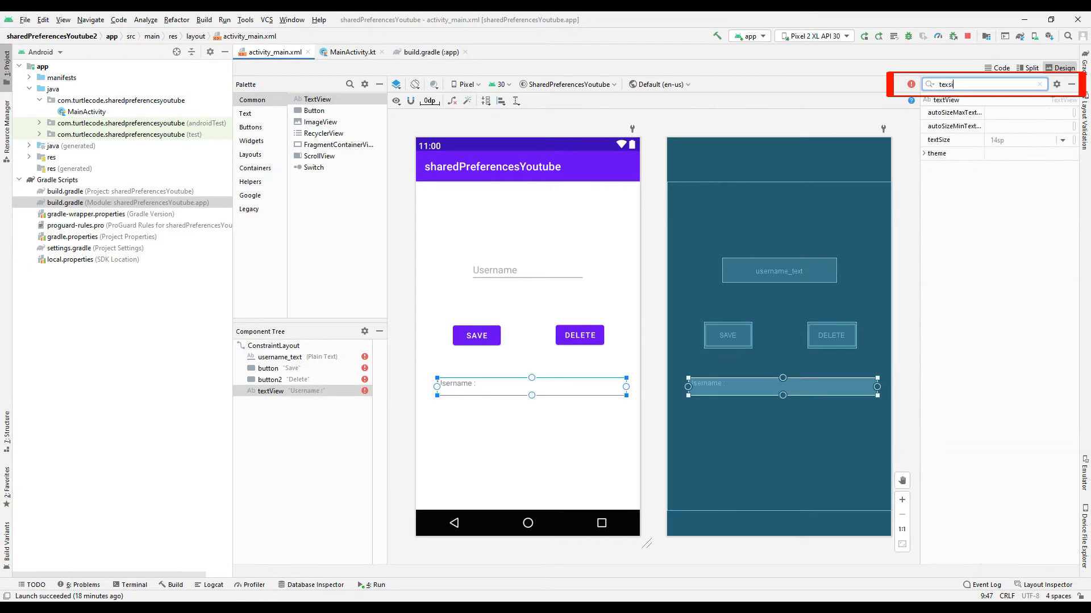
type("34sp")
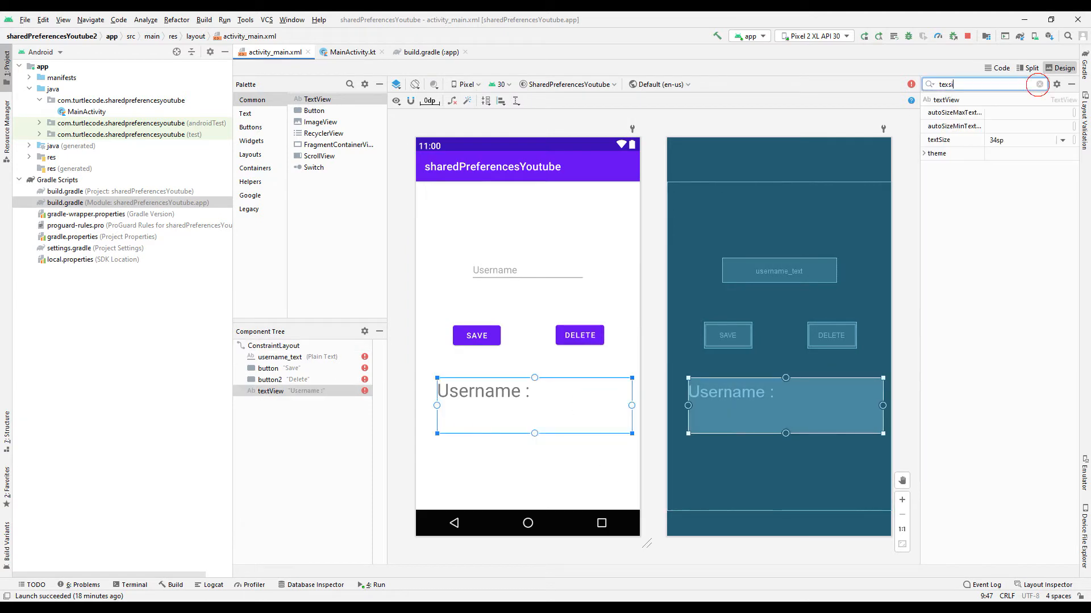
left_click(1037, 84)
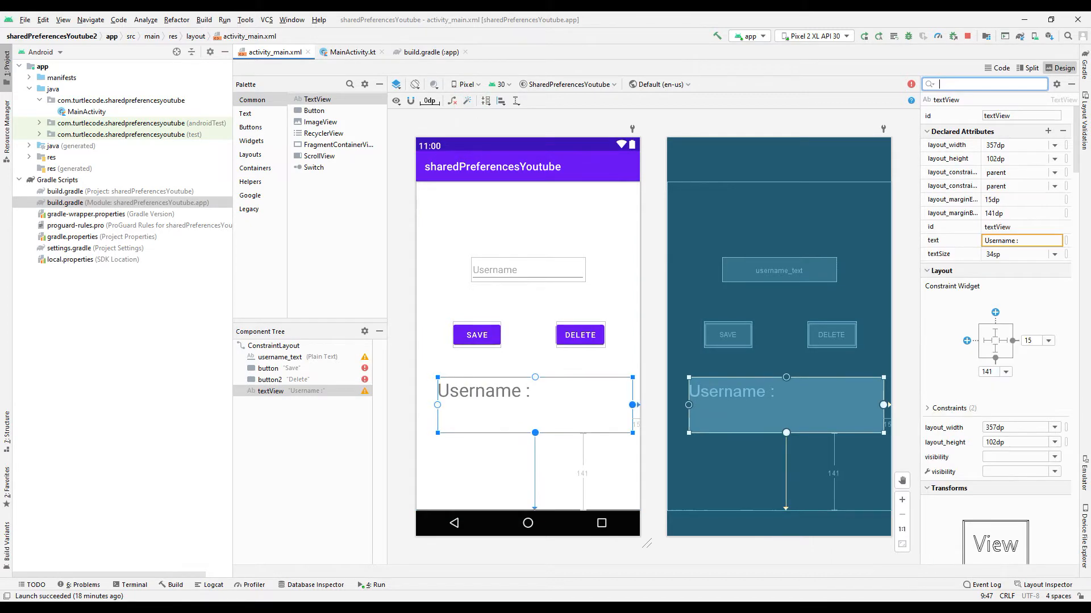
left_click(352, 52)
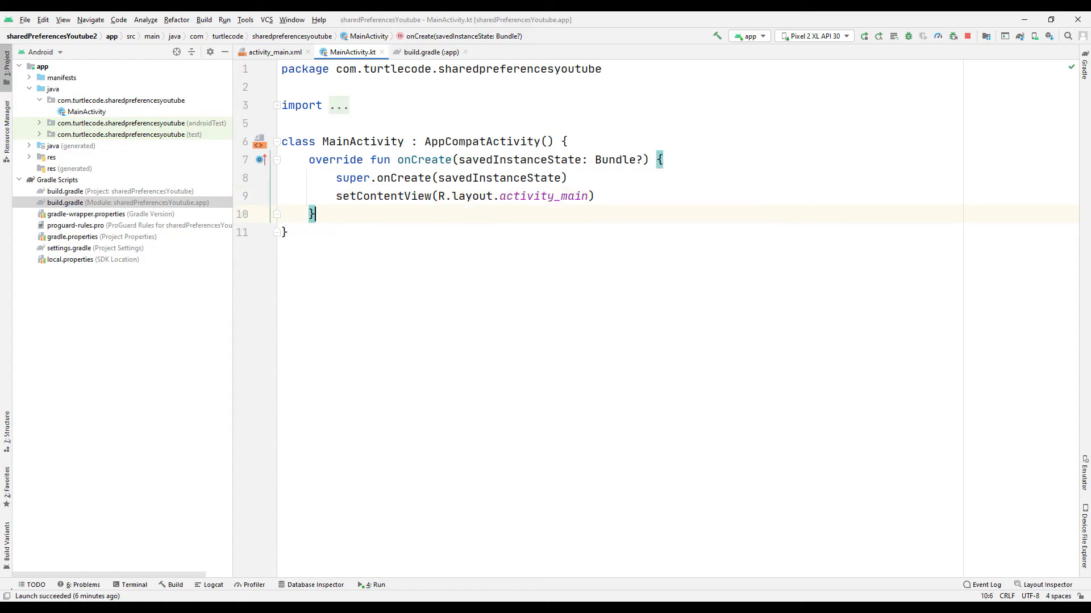
Declare fun save_button(view: View) and import the View class
type("fun (view : )")
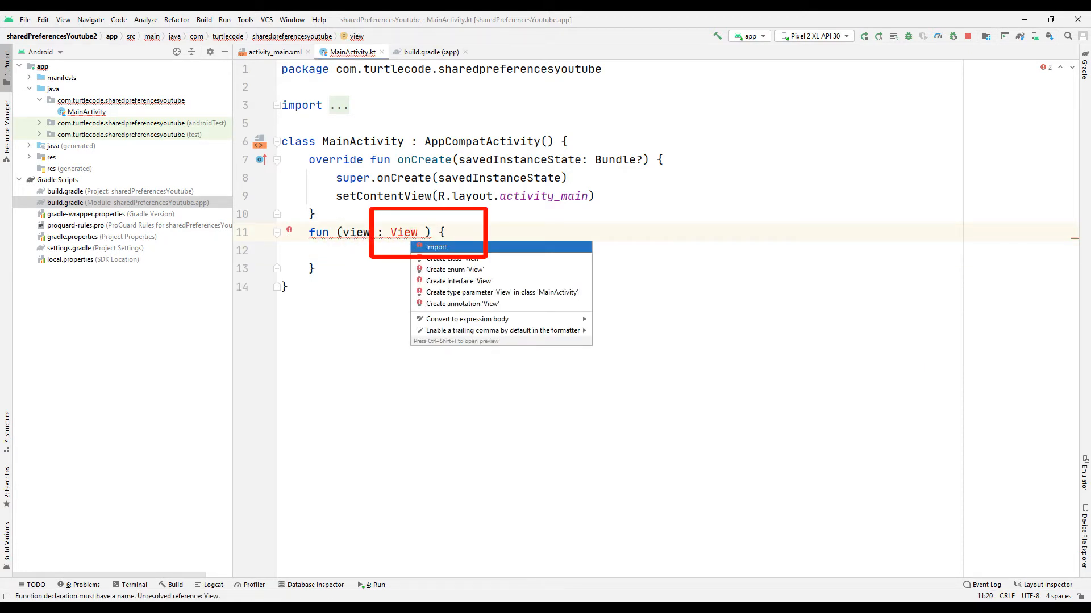
left_click(271, 52)
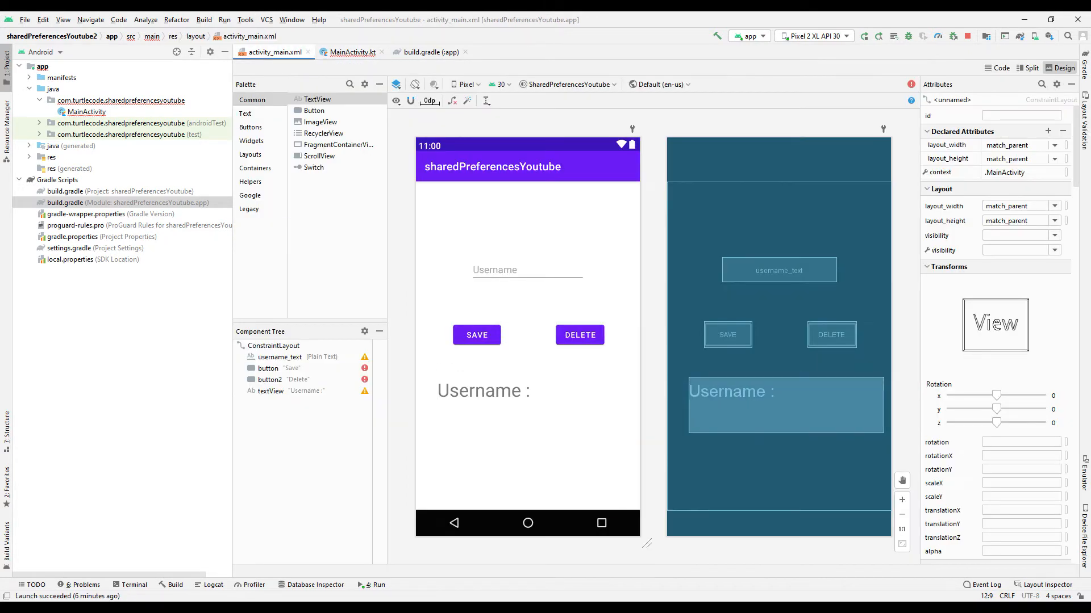
left_click(476, 334)
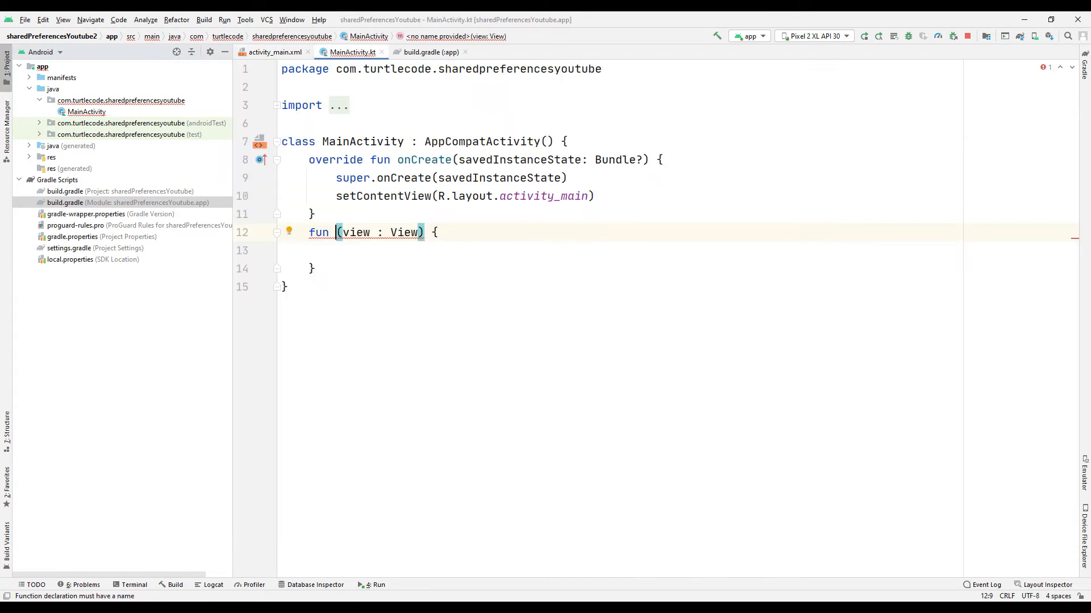
Make save_button set textView.text to 'Username :' plus username_text.text.toString()
type("save_button")
left_click(680, 250)
type("val username = username_text.text.")
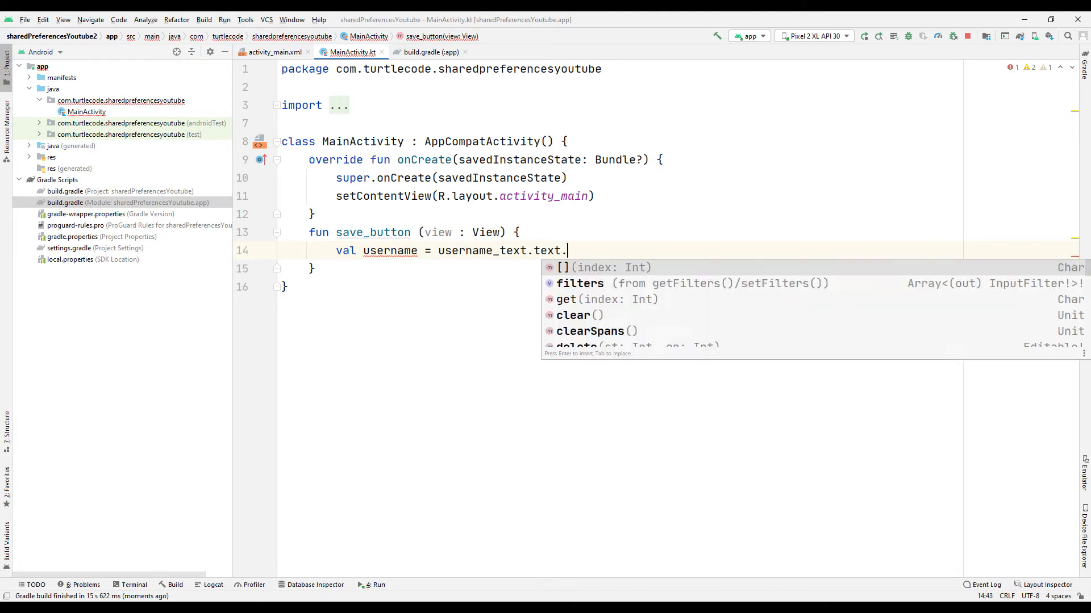
type("toString()")
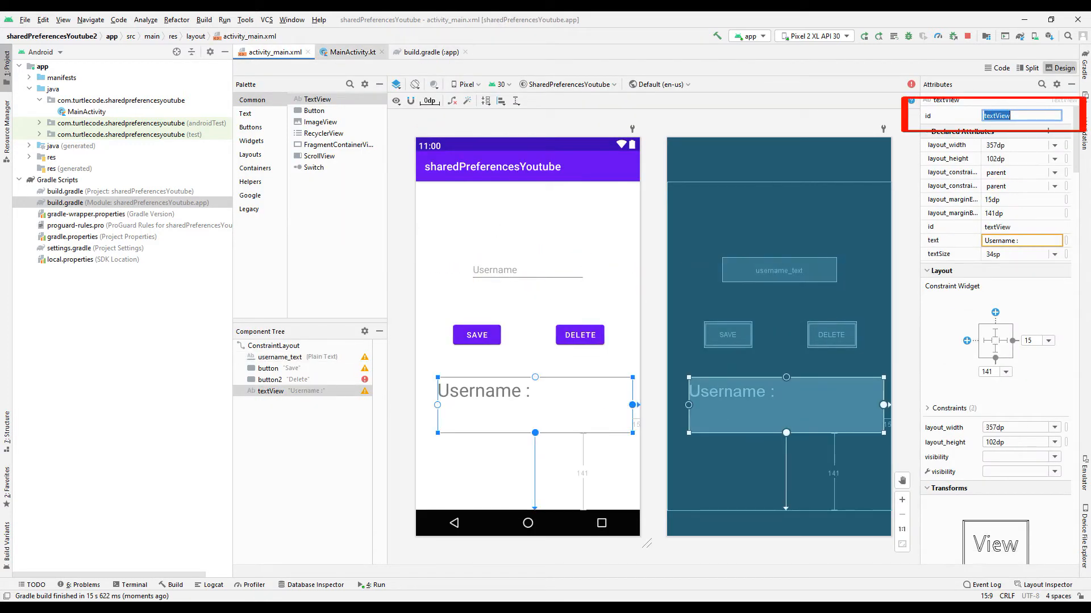
left_click(352, 53)
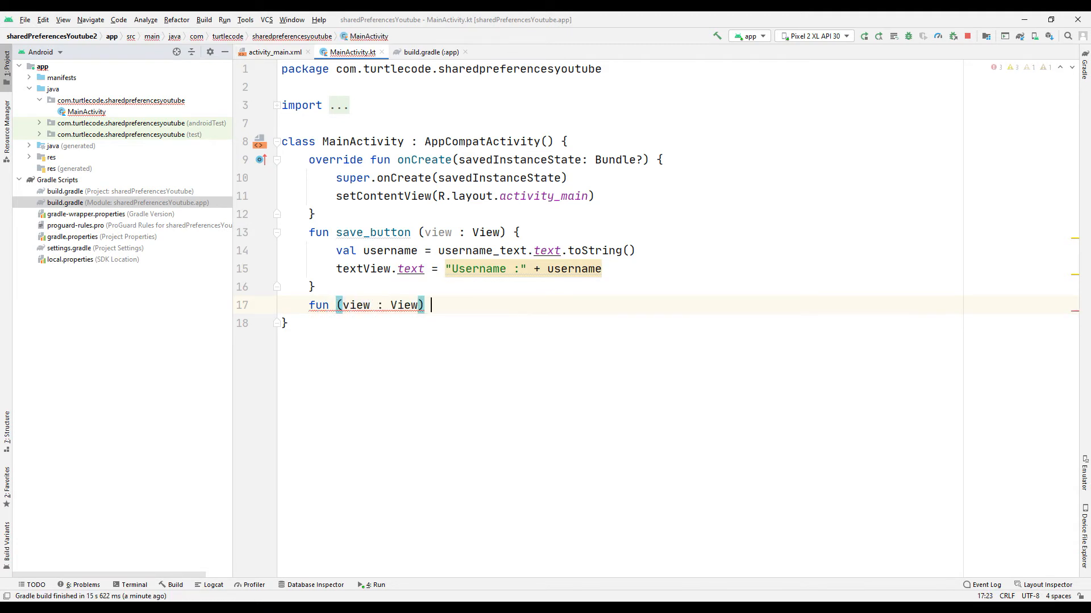
left_click(273, 51)
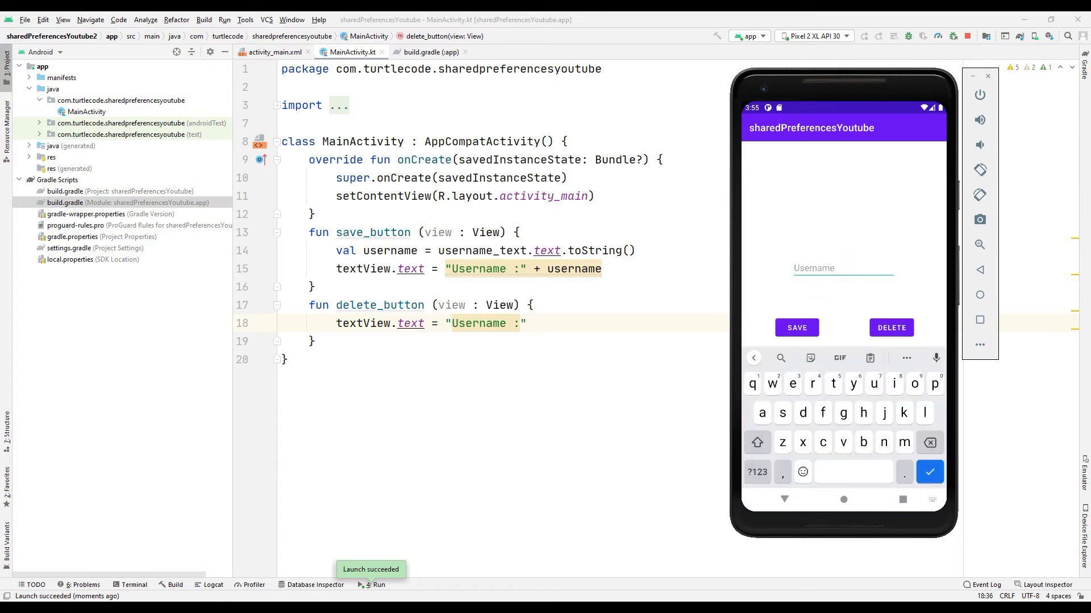
In the emulator save 'Turtle Code', delete it, save again, then close the app from recents
type("Turtle Code")
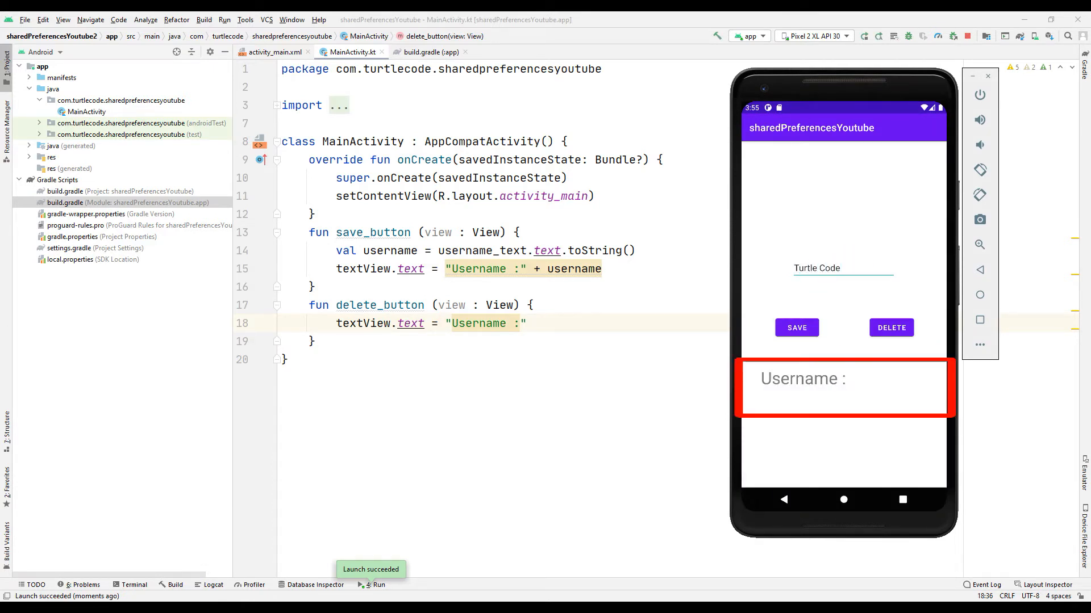
left_click(795, 327)
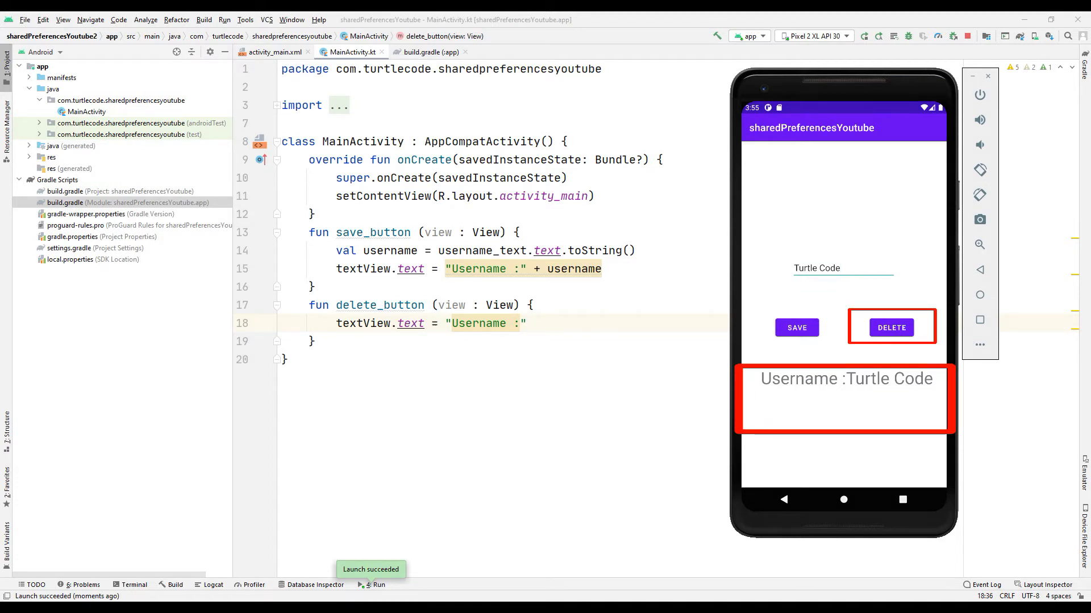
left_click(890, 327)
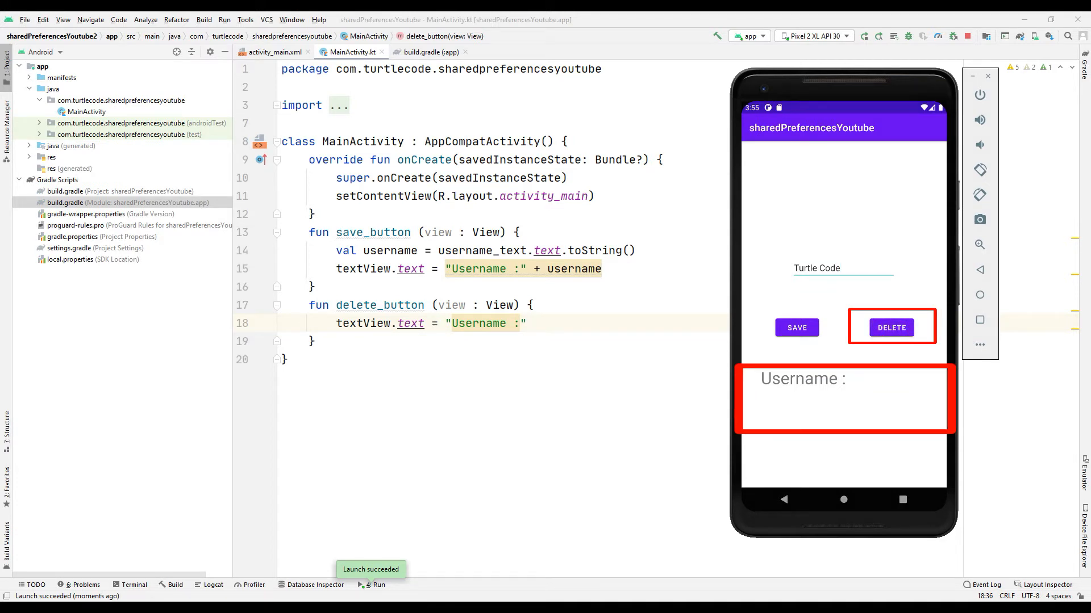
left_click(797, 327)
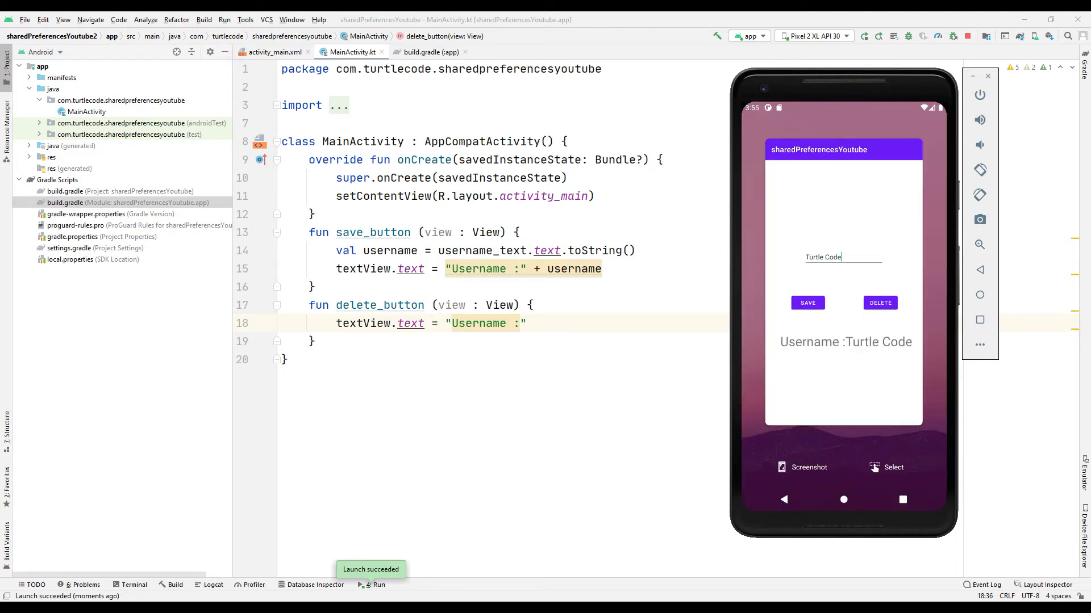
left_click(843, 499)
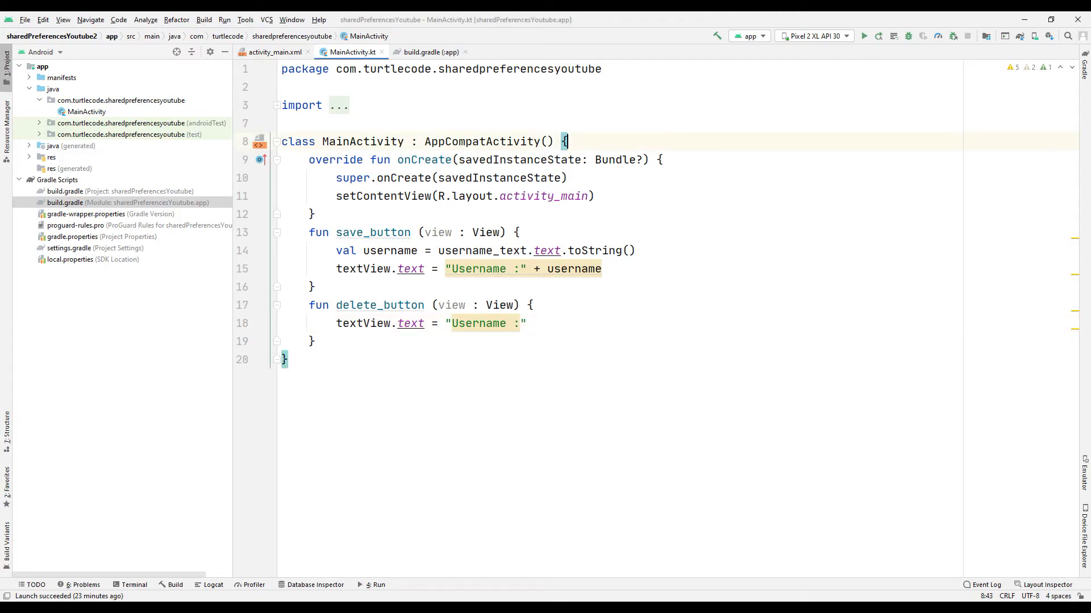
Declare lateinit sharedPreferences and nullable first_username, then start the "Welcome to app!" long toast
type("lateinit var sharedPreferences : SharedPreferences")
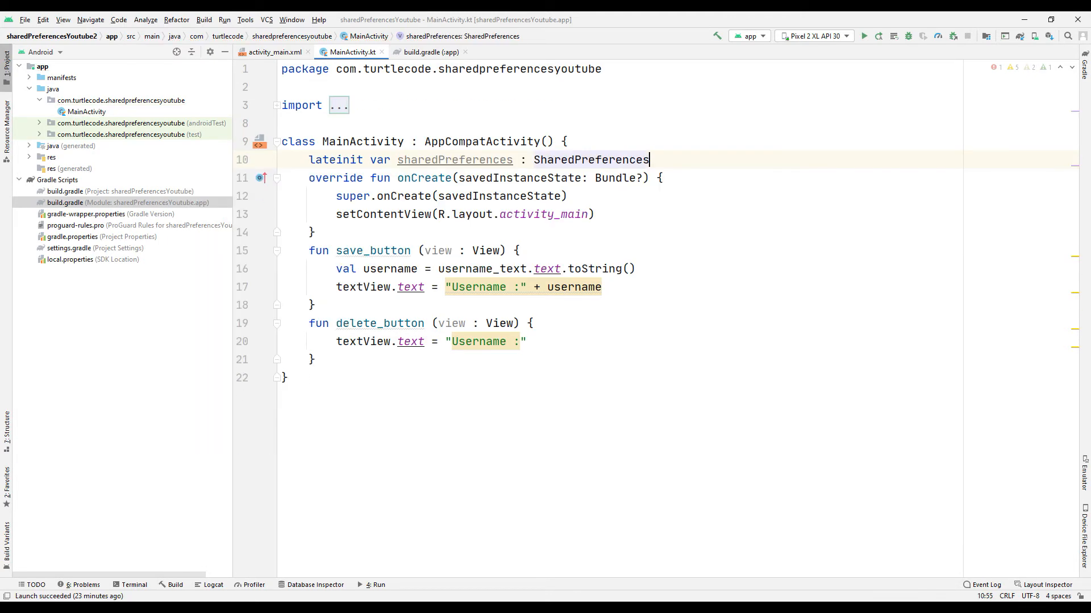
key("enter")
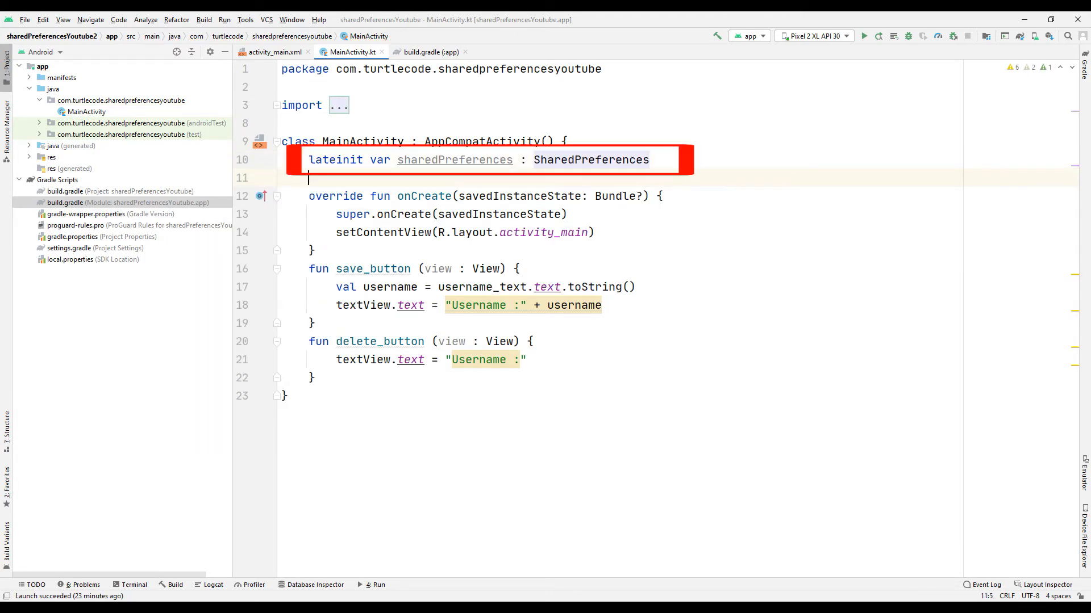
type("var")
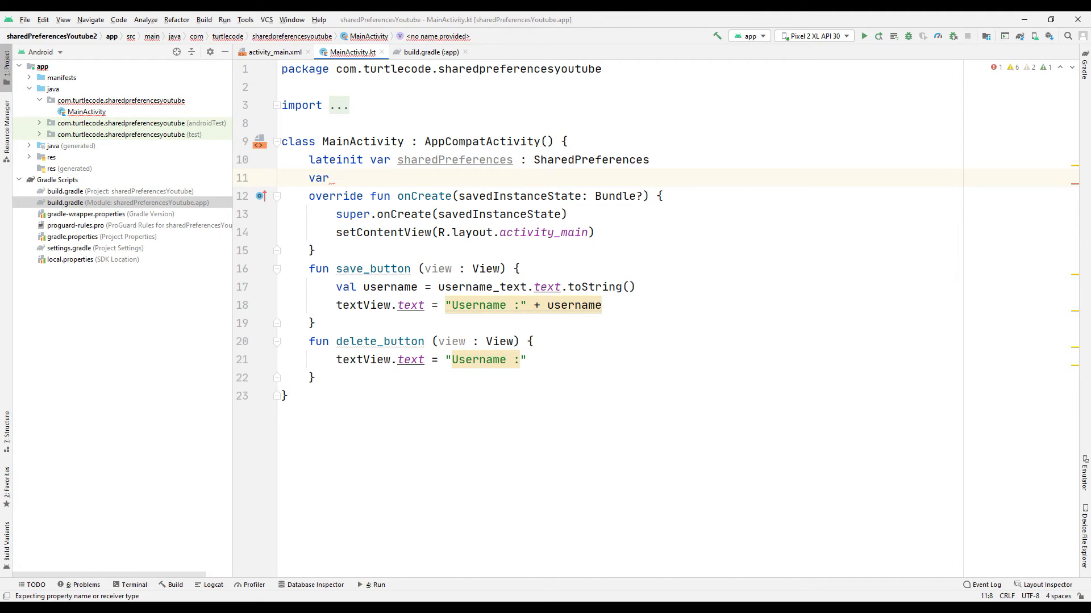
type("first_username : String? = null")
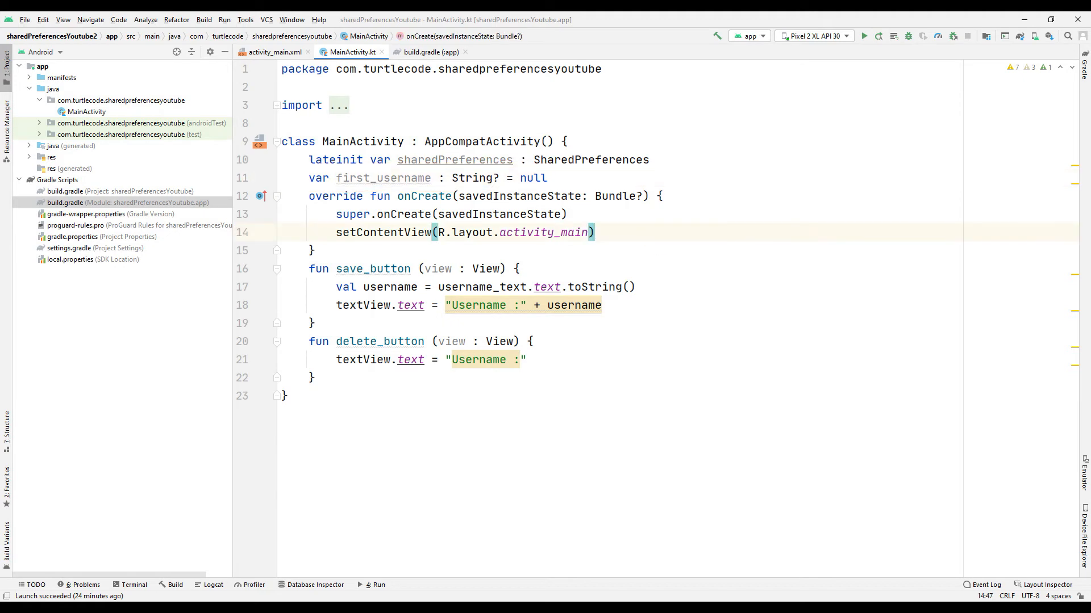
type("Toast.makeText(this, \"Welcome to app!\", Toast.LENGTH_LONG).show(")
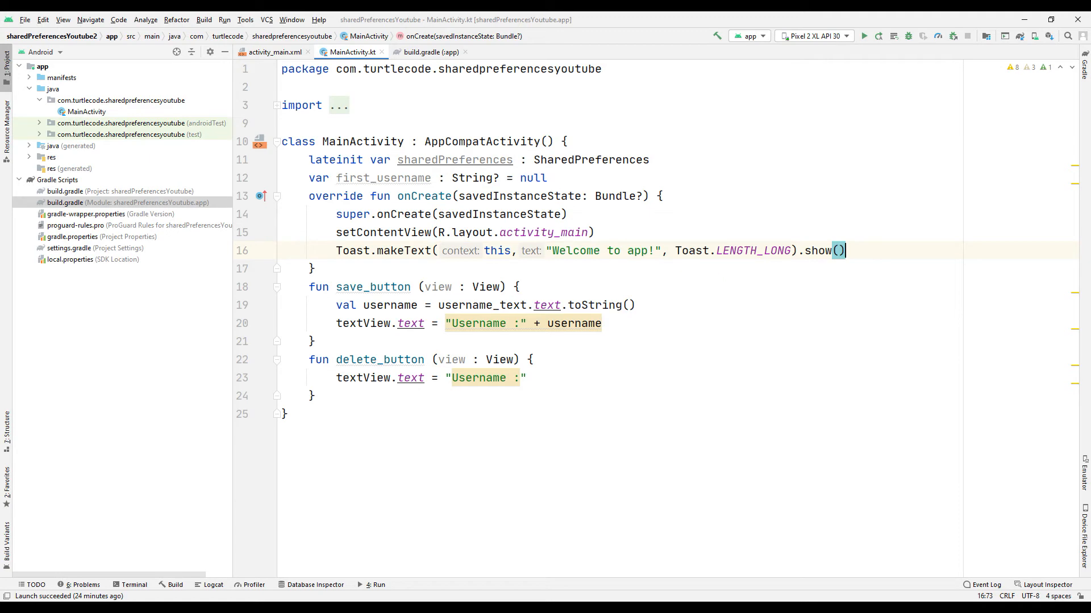
Assign getSharedPreferences("com.turtlecode.sharedpreferencesyoutube", MODE_PRIVATE) and read user_name into first_username
type("sharedPreferences = this")
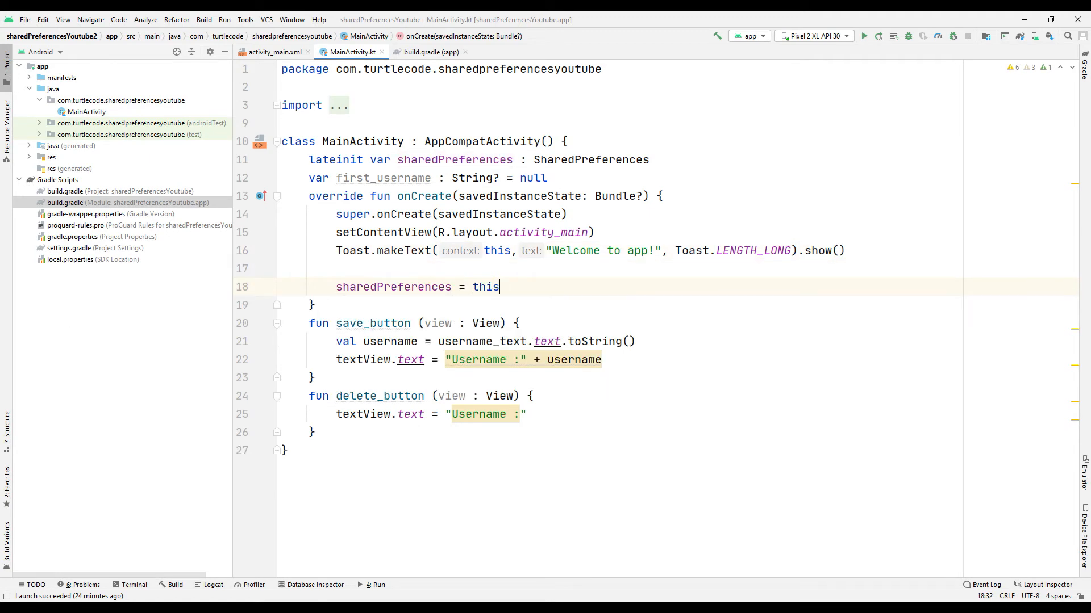
type(".getSharedPreferences(")
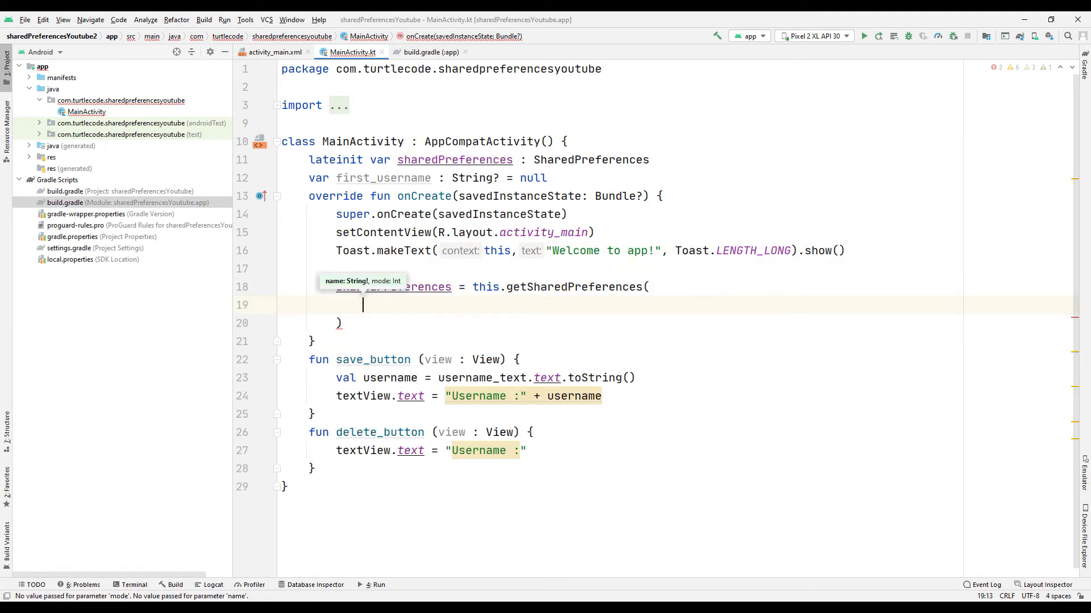
type("name: \"\"")
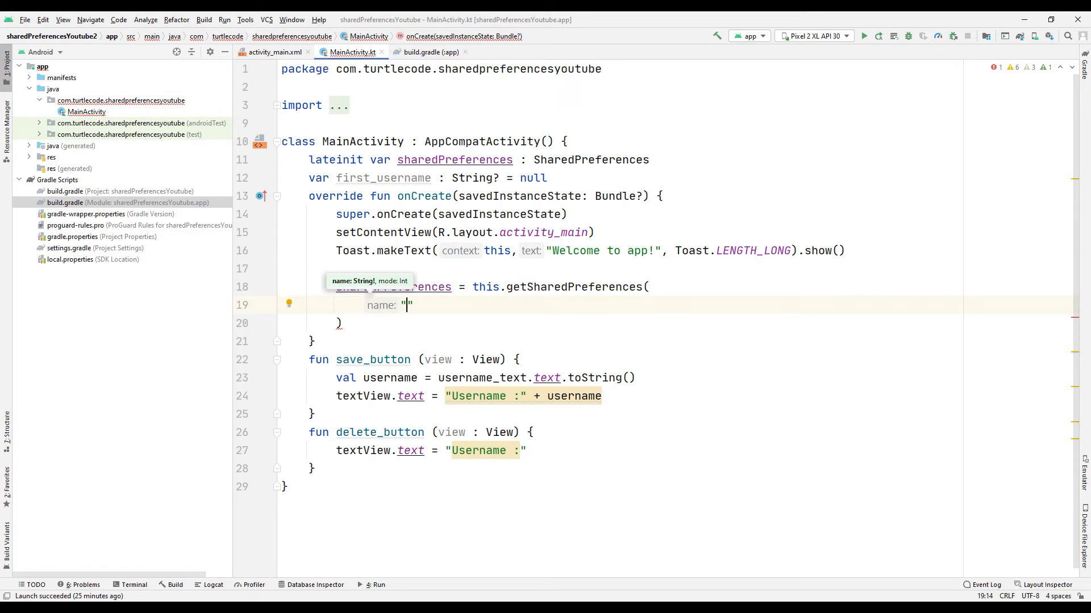
type("com.turtlecode.sharedpreferencesyoutube")
type("Context.MODE_PRIVATE")
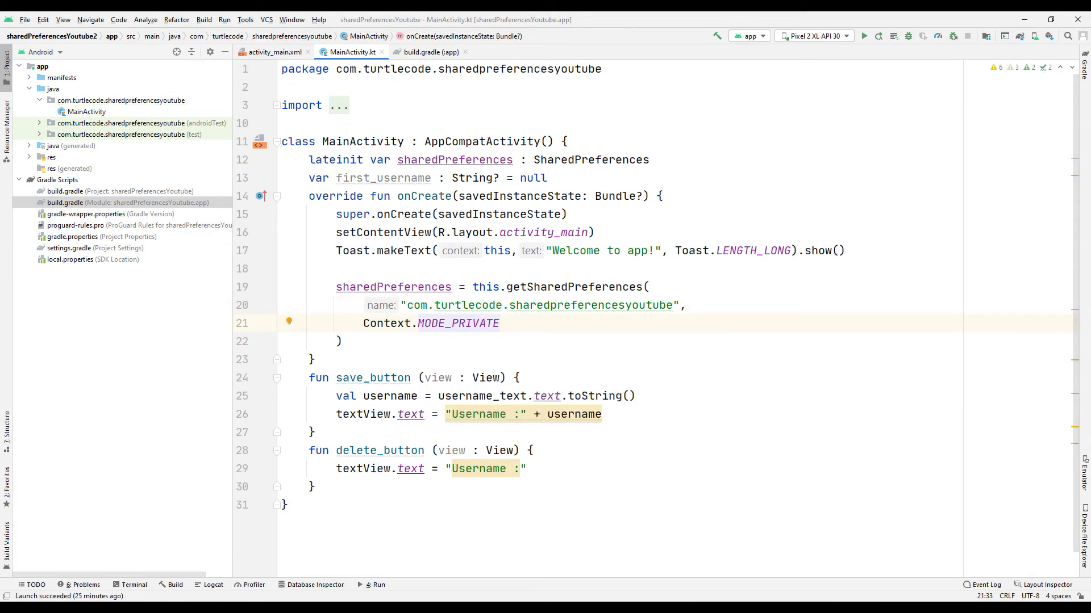
type("first_username = sharedPreferences.getString( key: \"user_name\", defValue: \"")
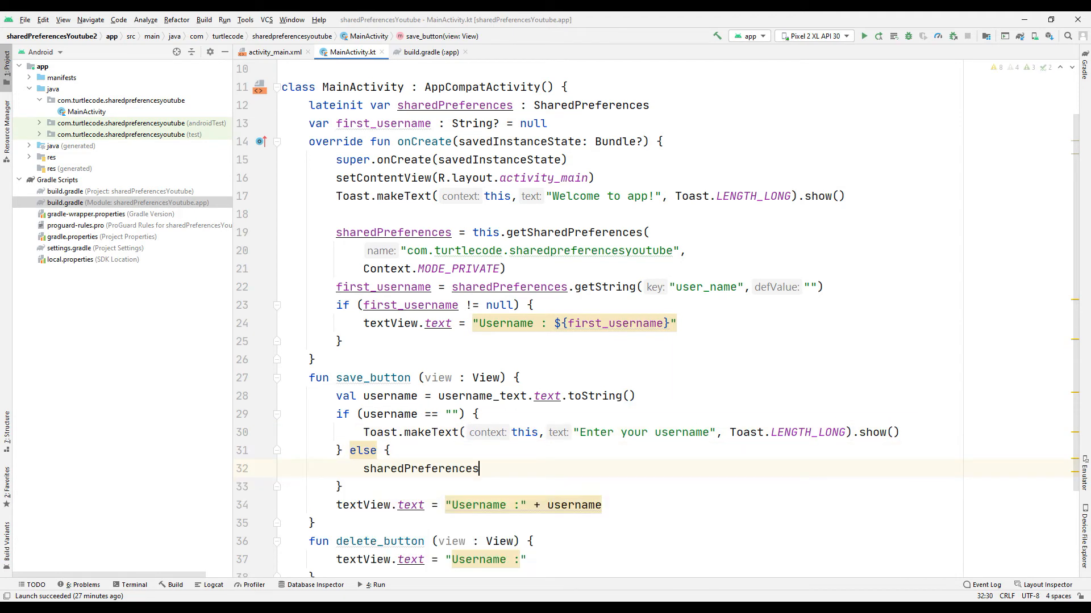
Store username via edit().putString("user_name", username).apply() and set the label to "Username :" + username
type(".edit().putString(")
type("\"user_name\",username")
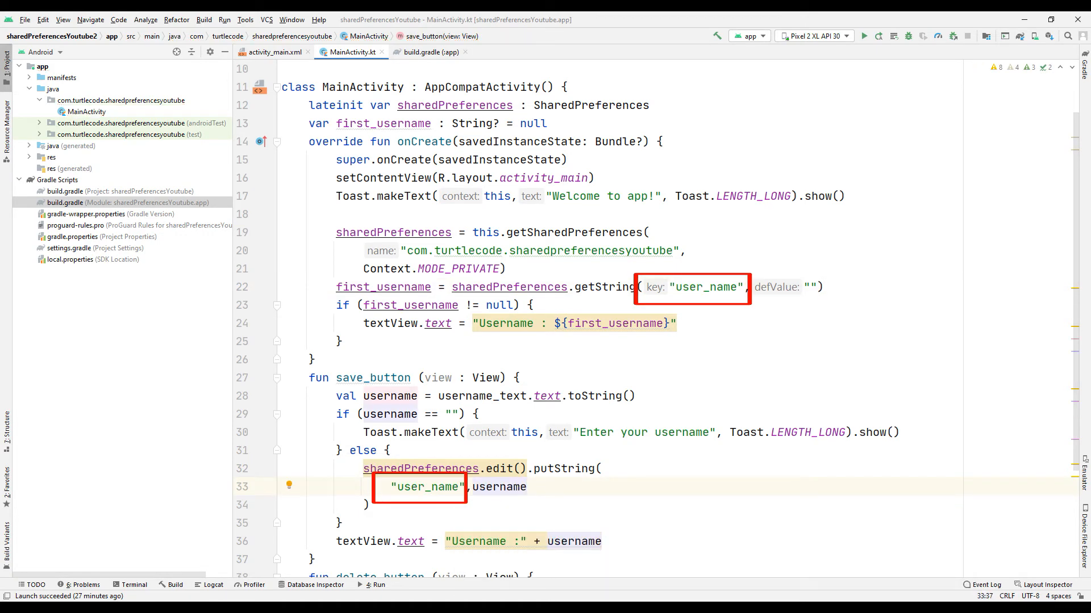
type(").apply()")
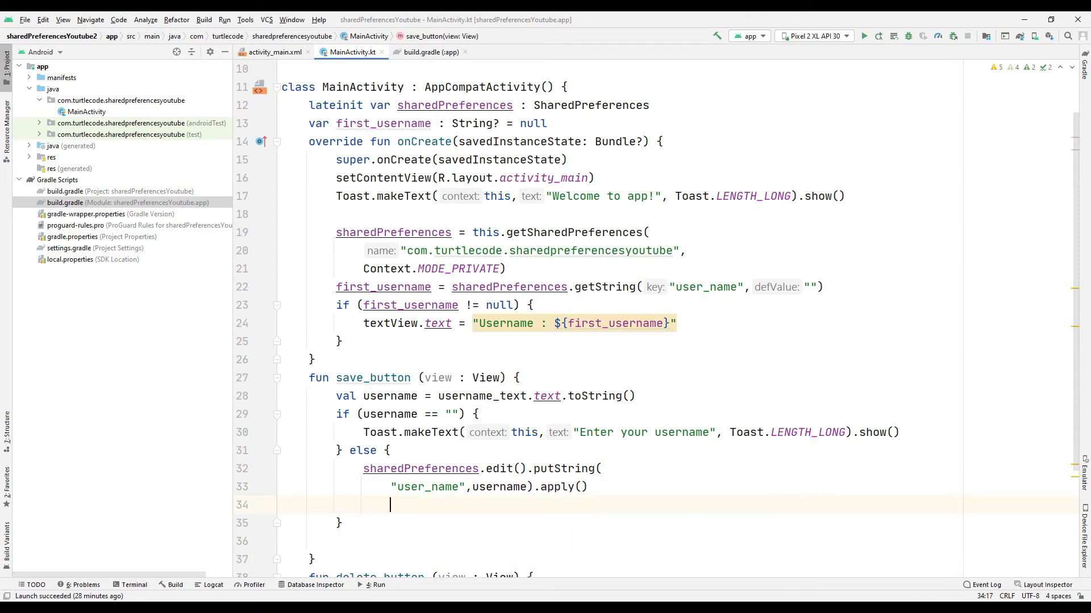
type("textView.text = \"Username :\" + username")
type("if")
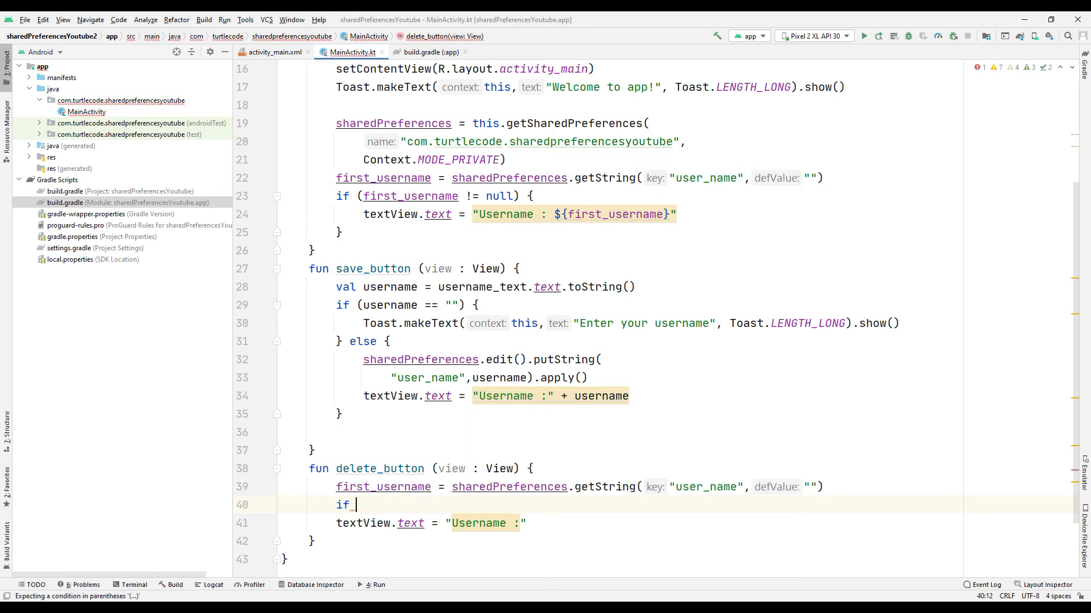
Guard the delete logic with if (first_username != null) and run the app on the emulator
type("(first_username != null) {")
type("sharedPreferences.edit().remove(\"user_name\").apply()")
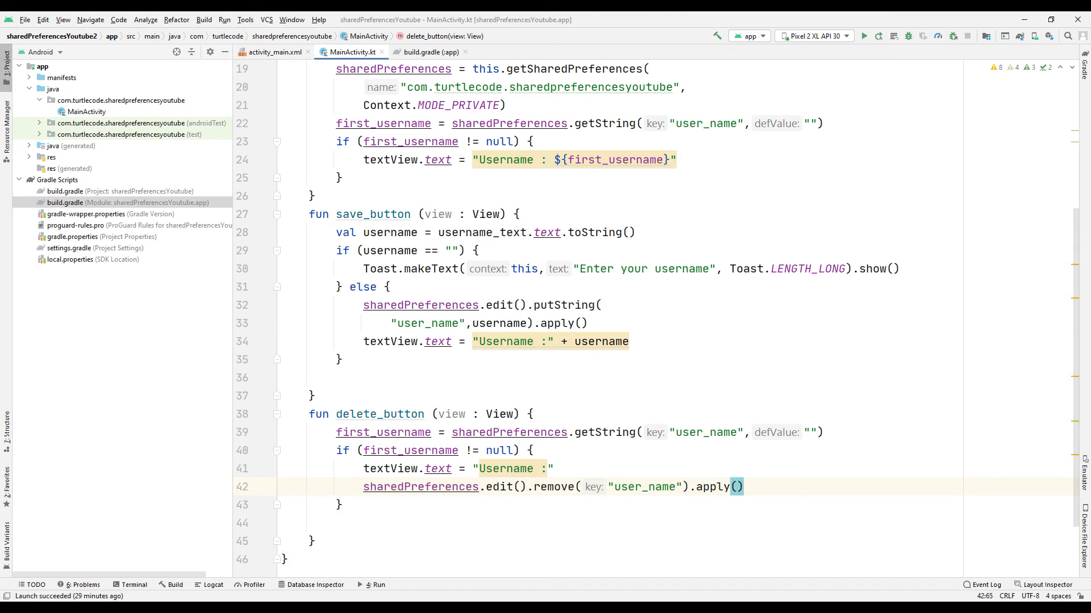
left_click(863, 35)
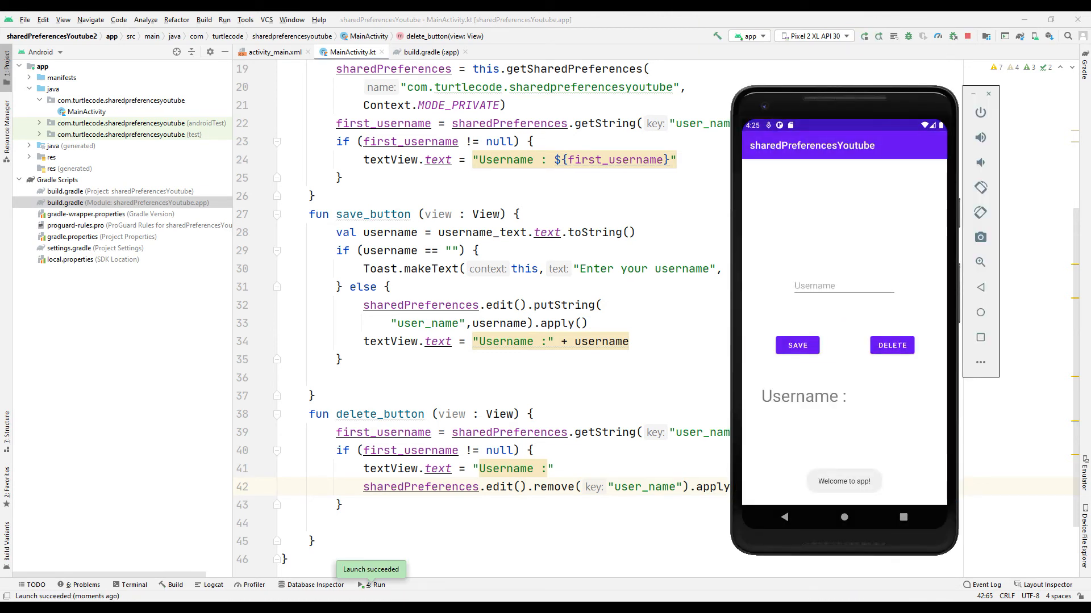
Save with an empty field, then enter Turtle Code and save, delete and re-save it
left_click(796, 345)
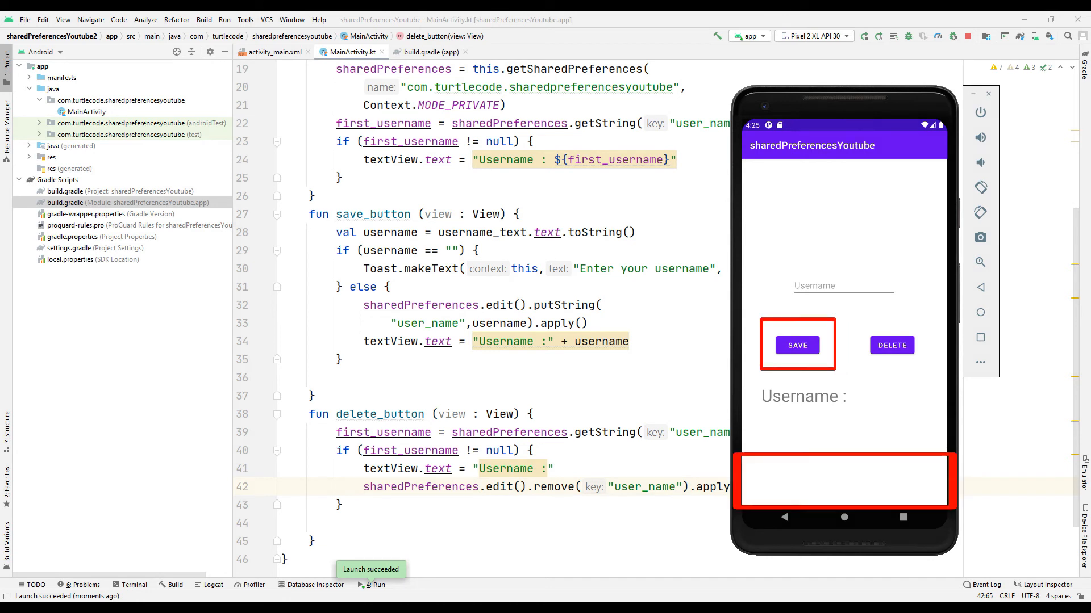
left_click(797, 346)
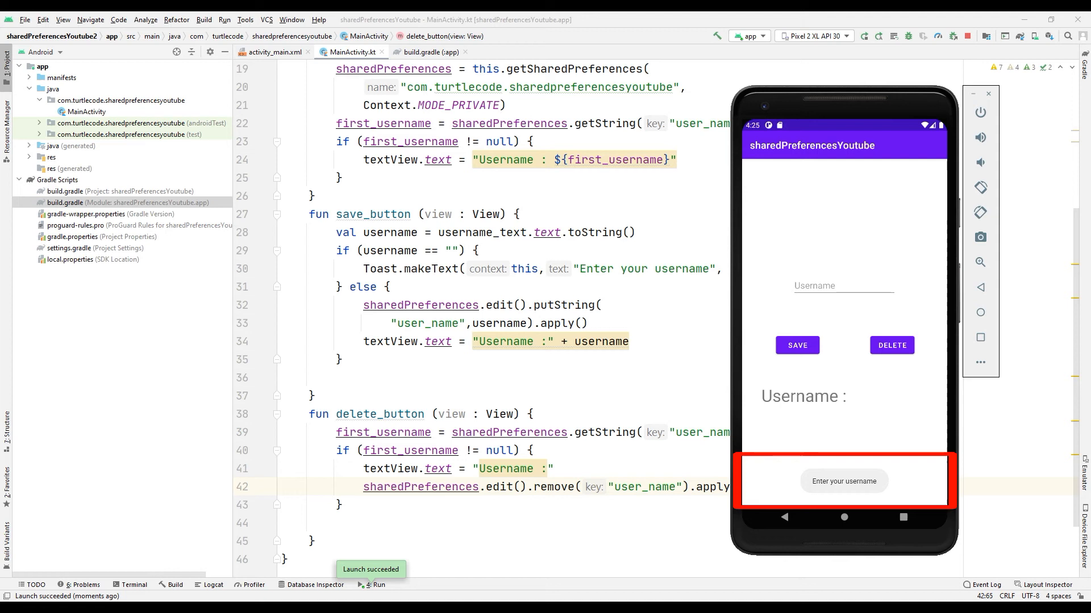
type("Turtle Code")
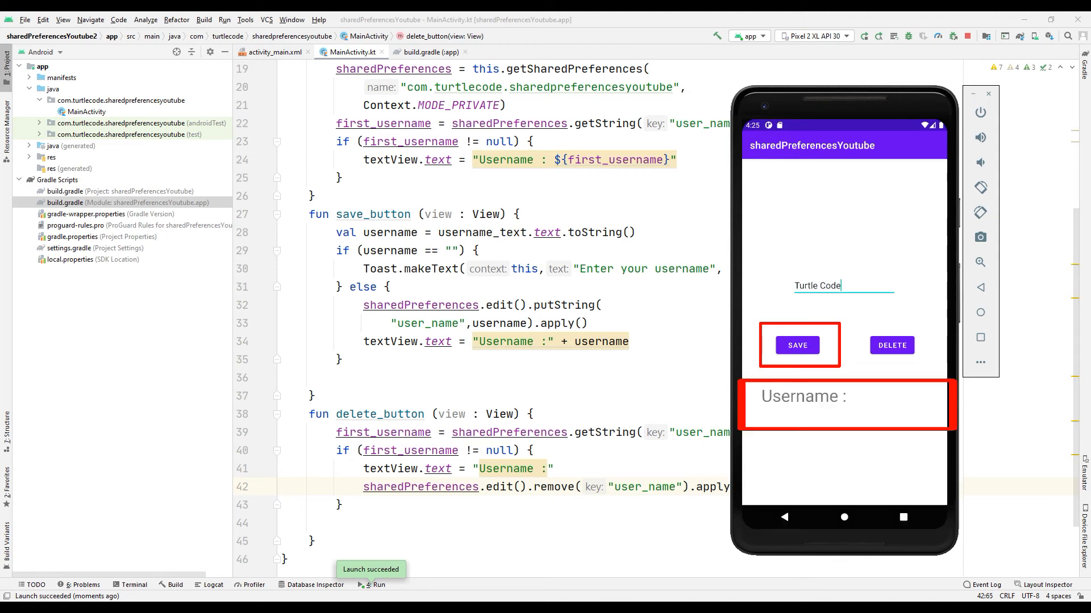
left_click(795, 345)
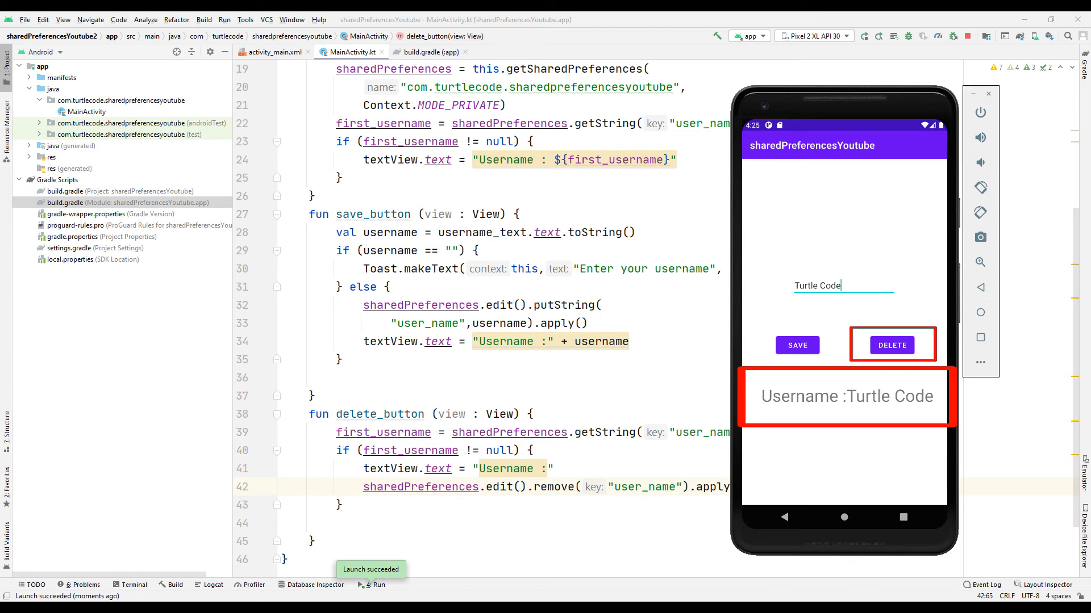
left_click(891, 345)
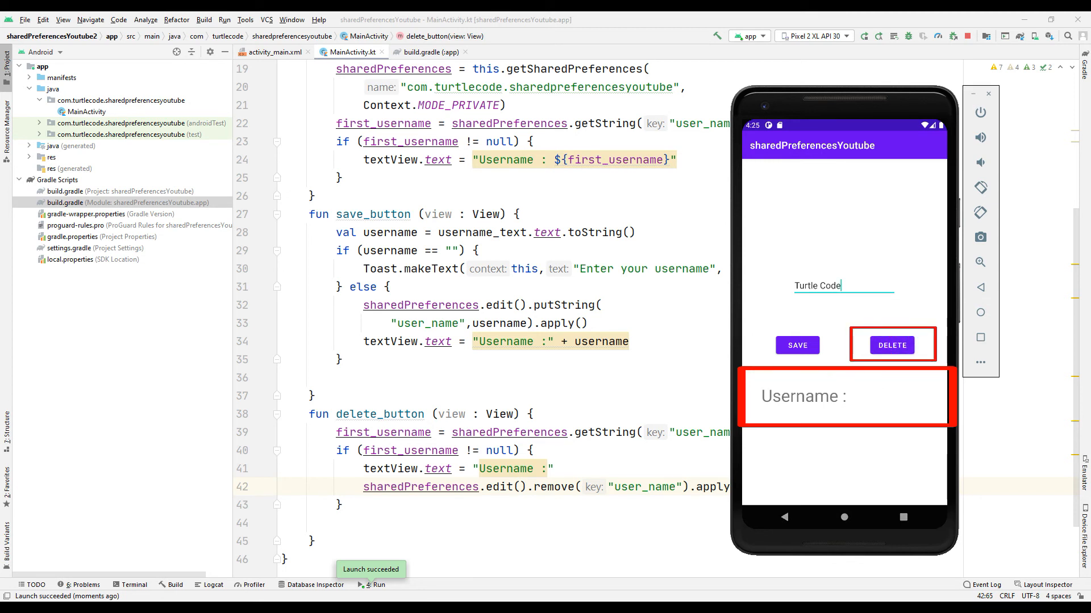
left_click(796, 346)
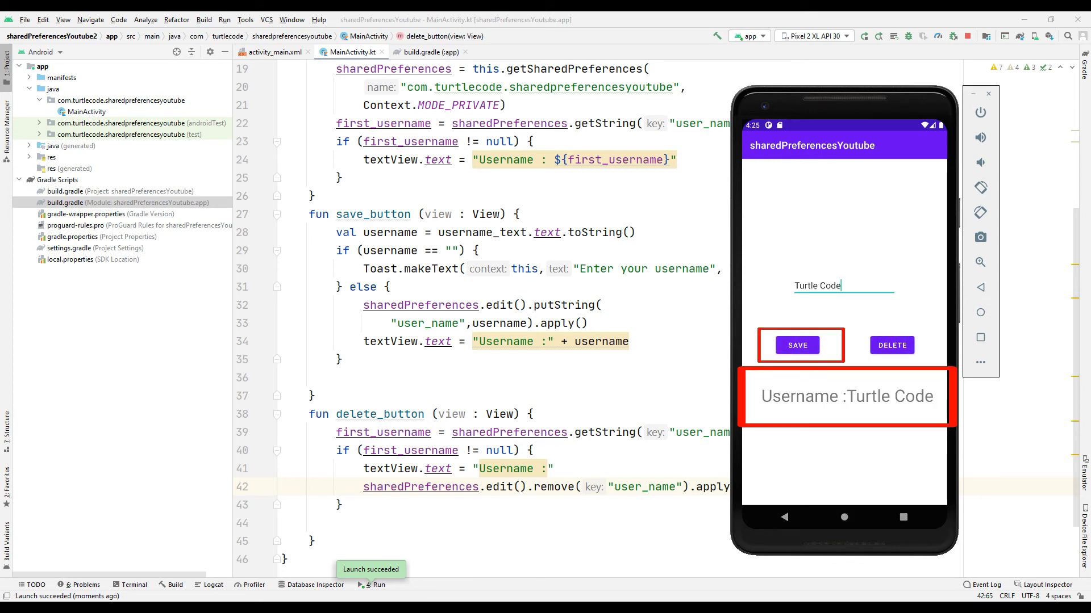
Close the app from the recents overview and relaunch it to confirm Turtle Code persists
left_click(796, 345)
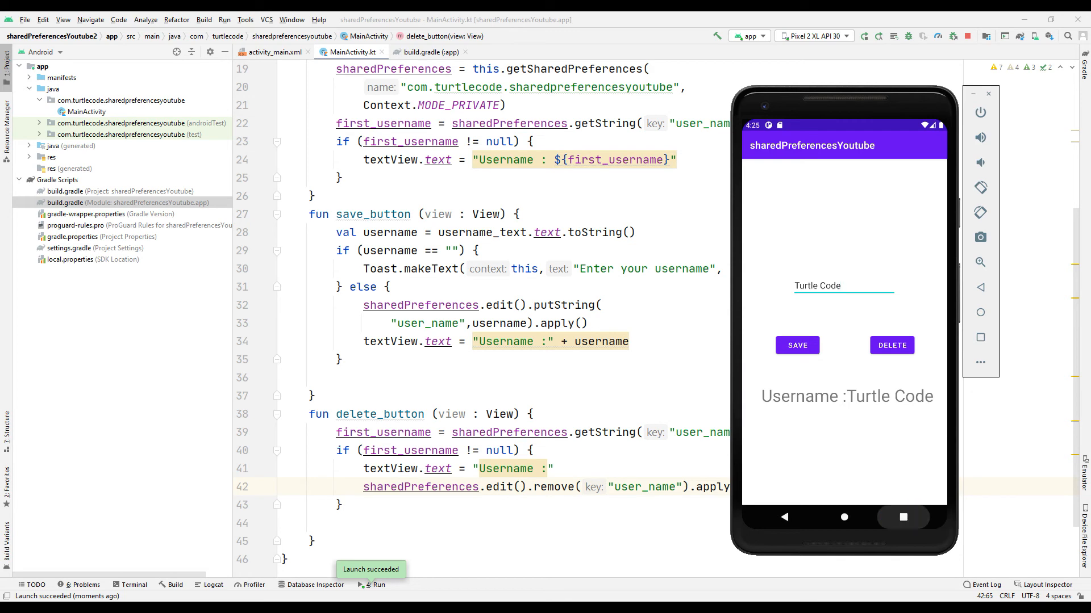
left_click(844, 517)
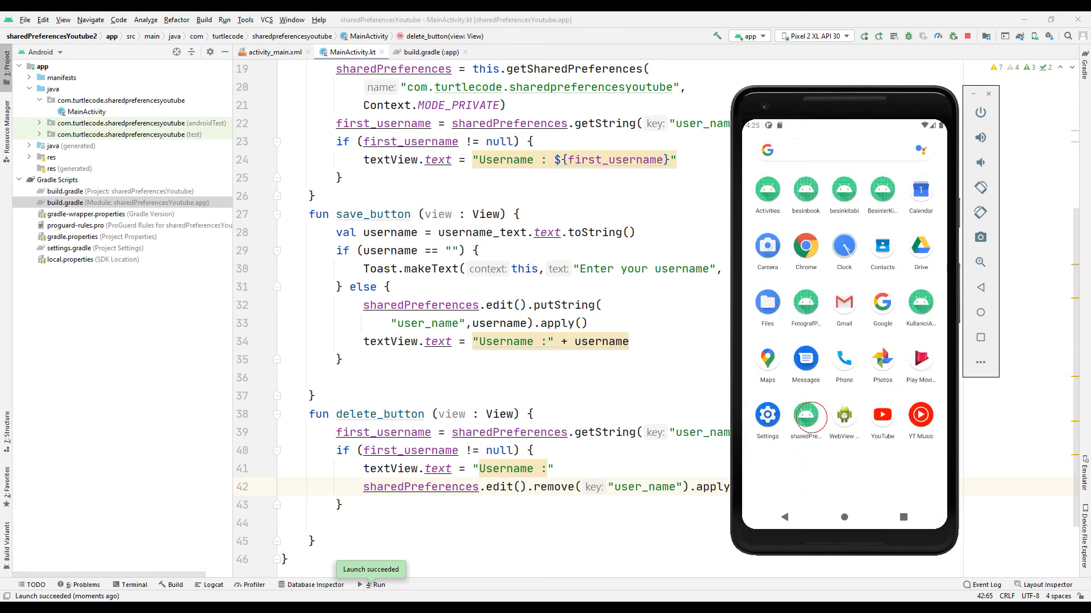
left_click(807, 415)
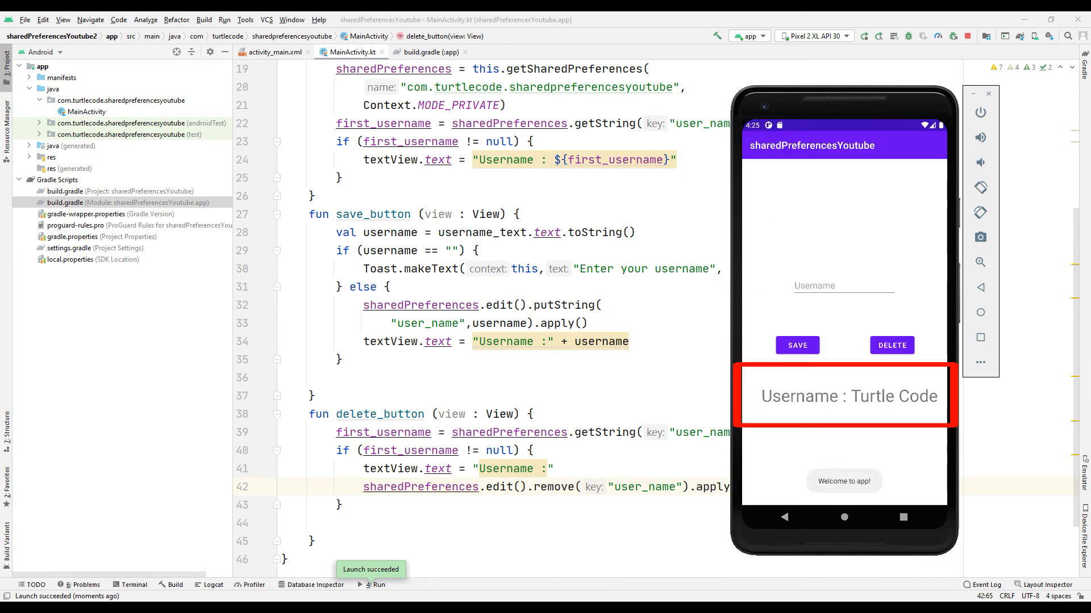